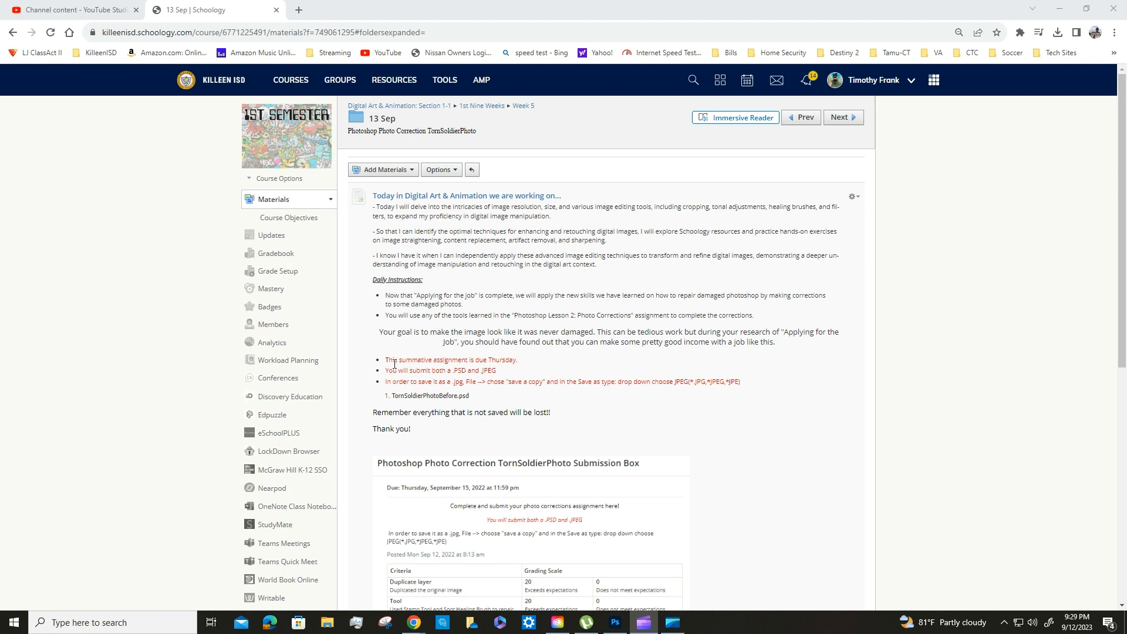
pyautogui.moveTo(643, 462)
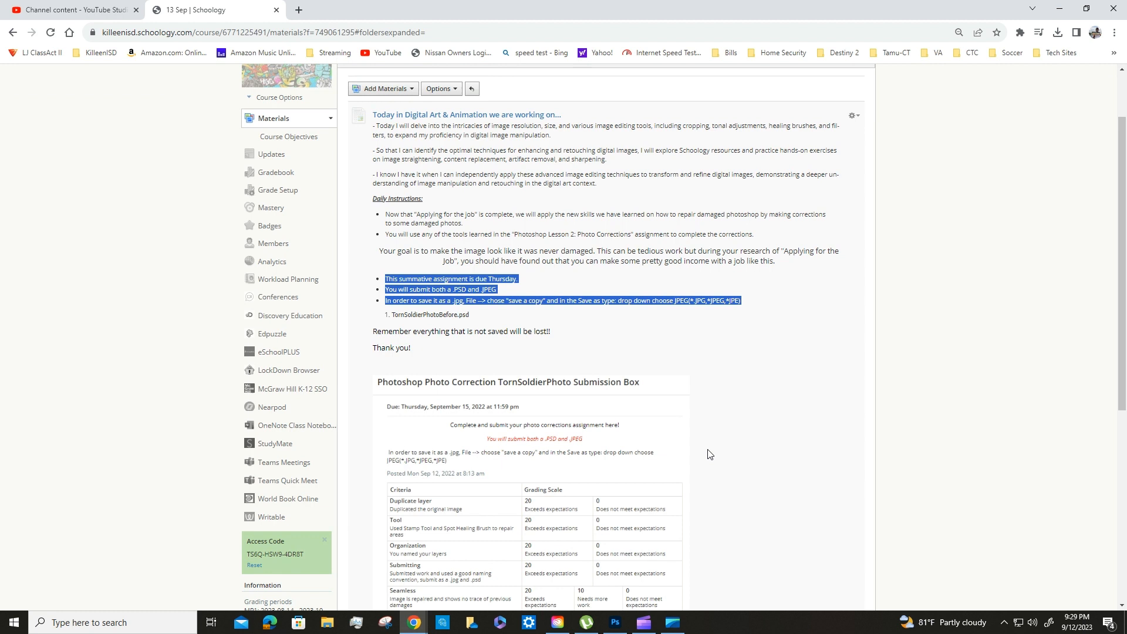
# - Launch Photoshop from the Creative Cloud installed apps list
pyautogui.scroll(-3)
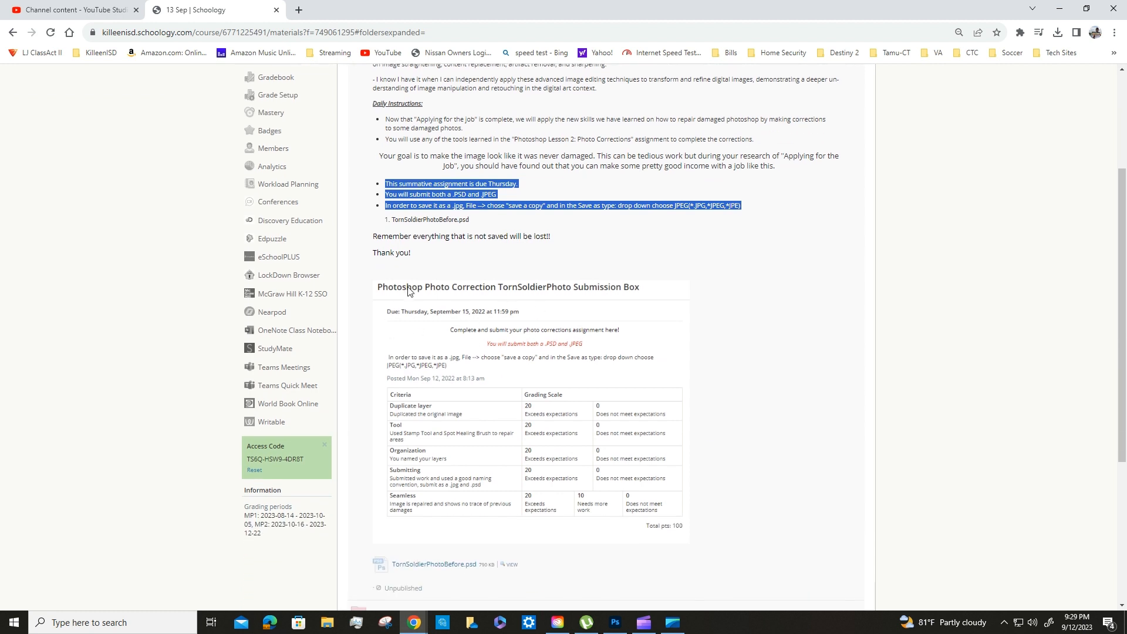
pyautogui.scroll(-3)
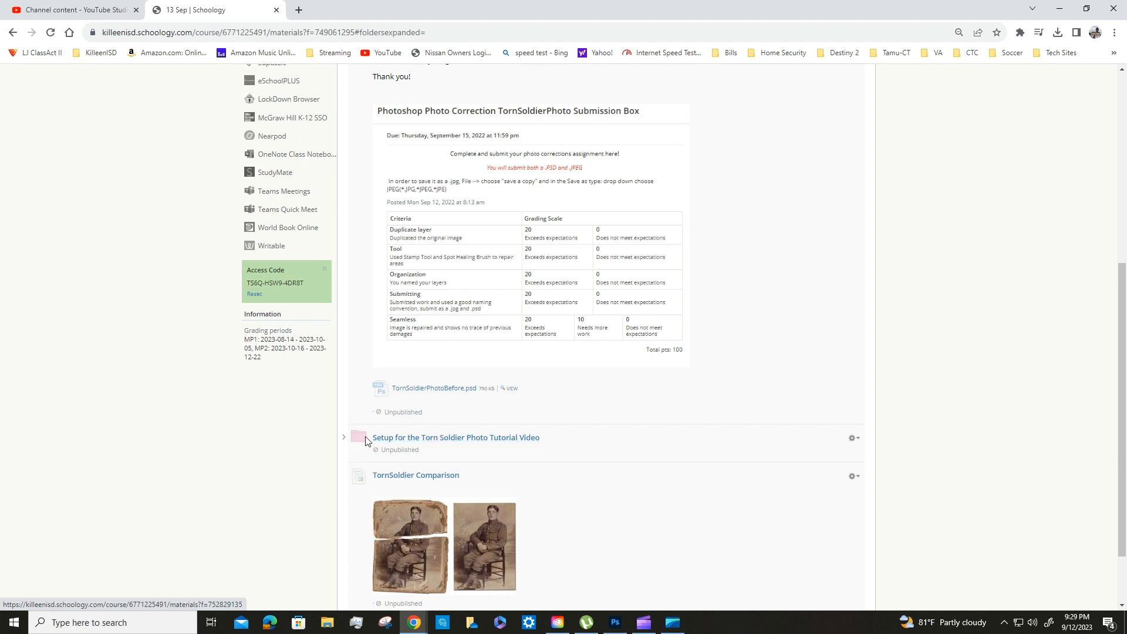
pyautogui.moveTo(488, 437)
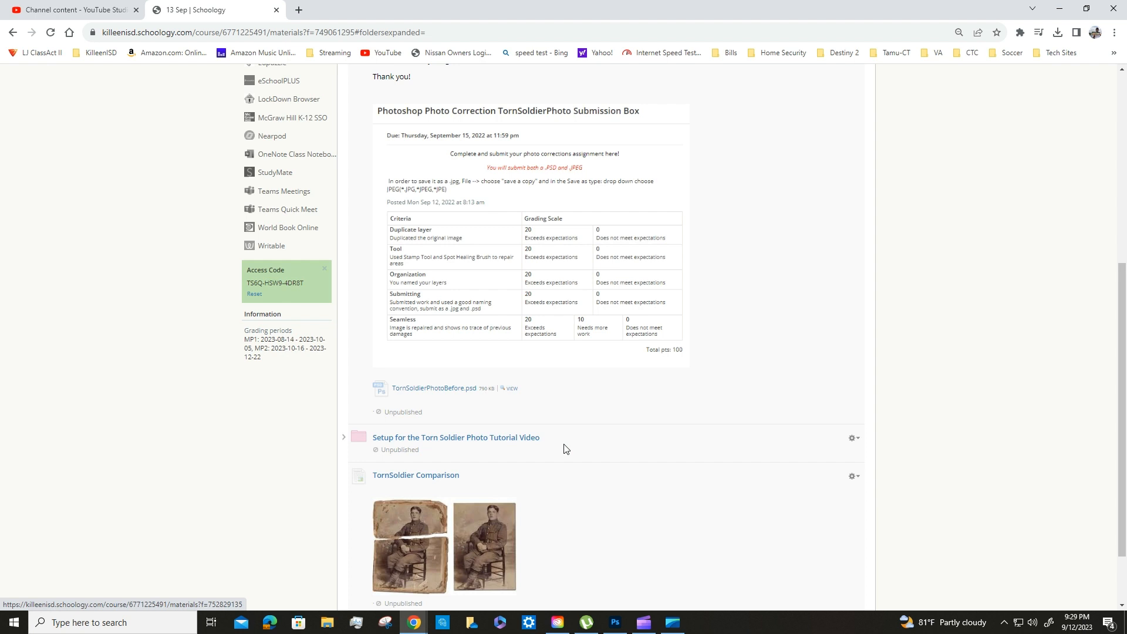
pyautogui.scroll(-3)
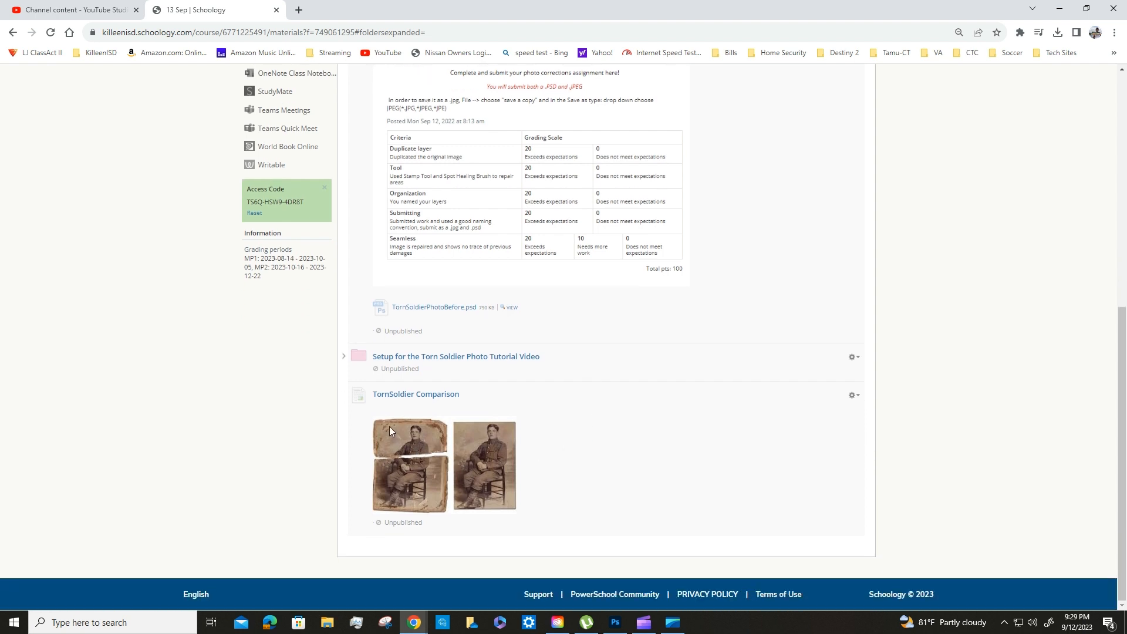
pyautogui.moveTo(516, 466)
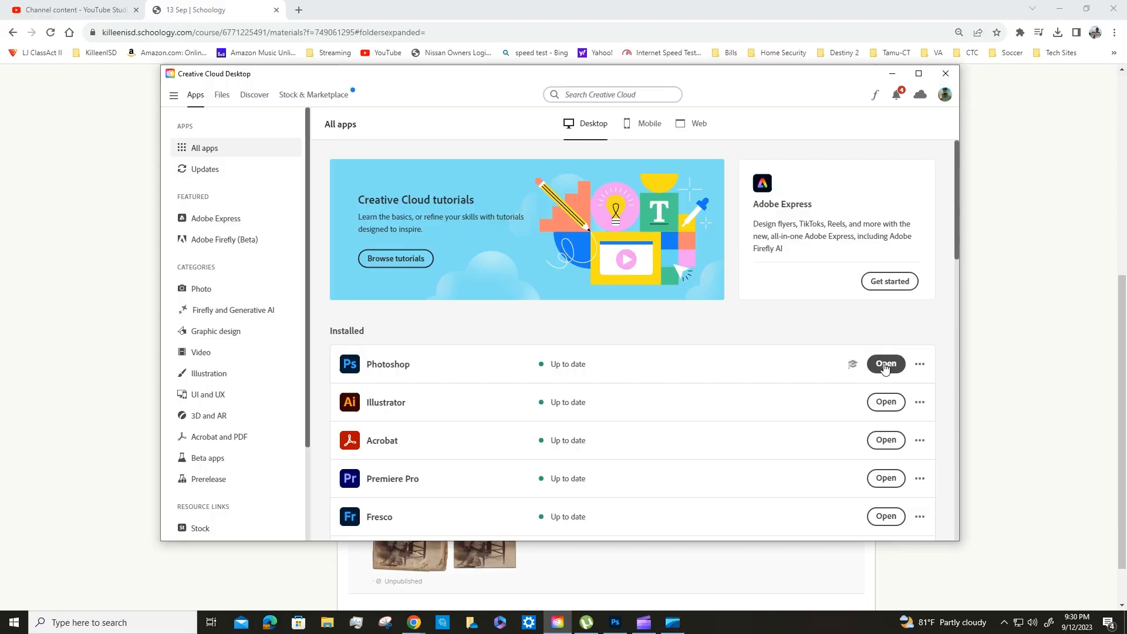
pyautogui.click(886, 364)
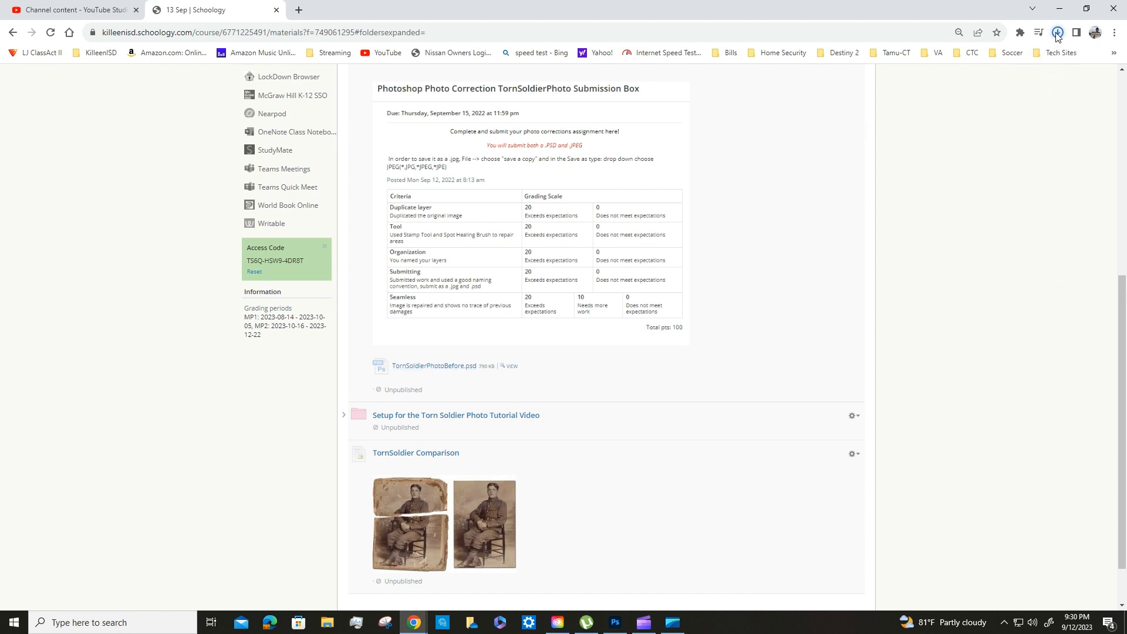
# - Open TornSoldierPhotoBefore.psd from Chrome's recent downloads into Photoshop
pyautogui.click(1056, 33)
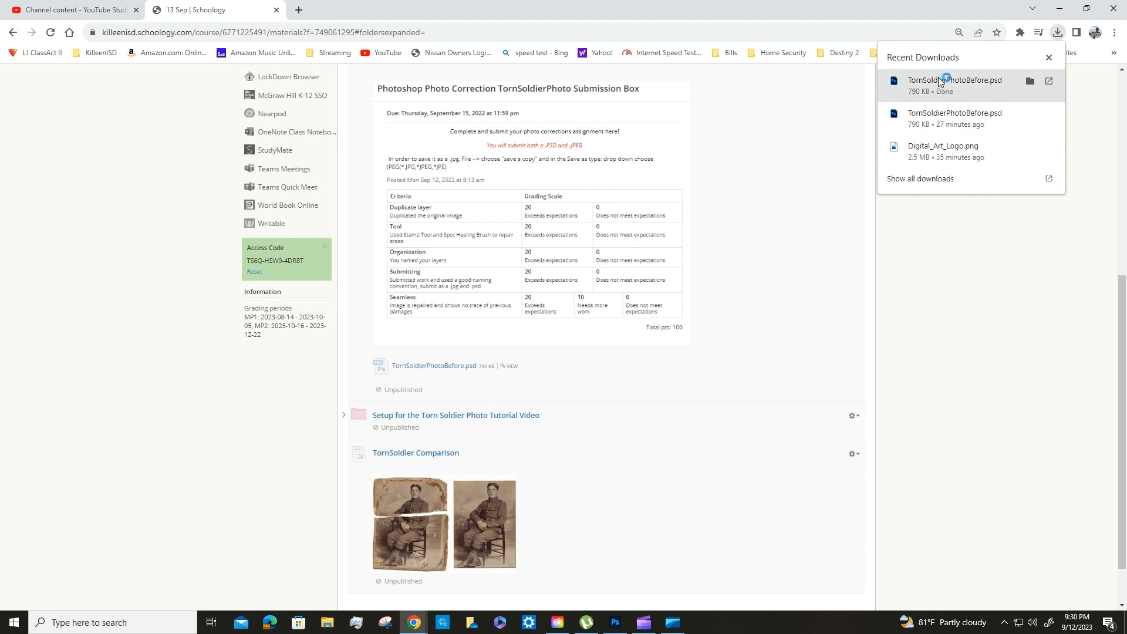
pyautogui.click(954, 80)
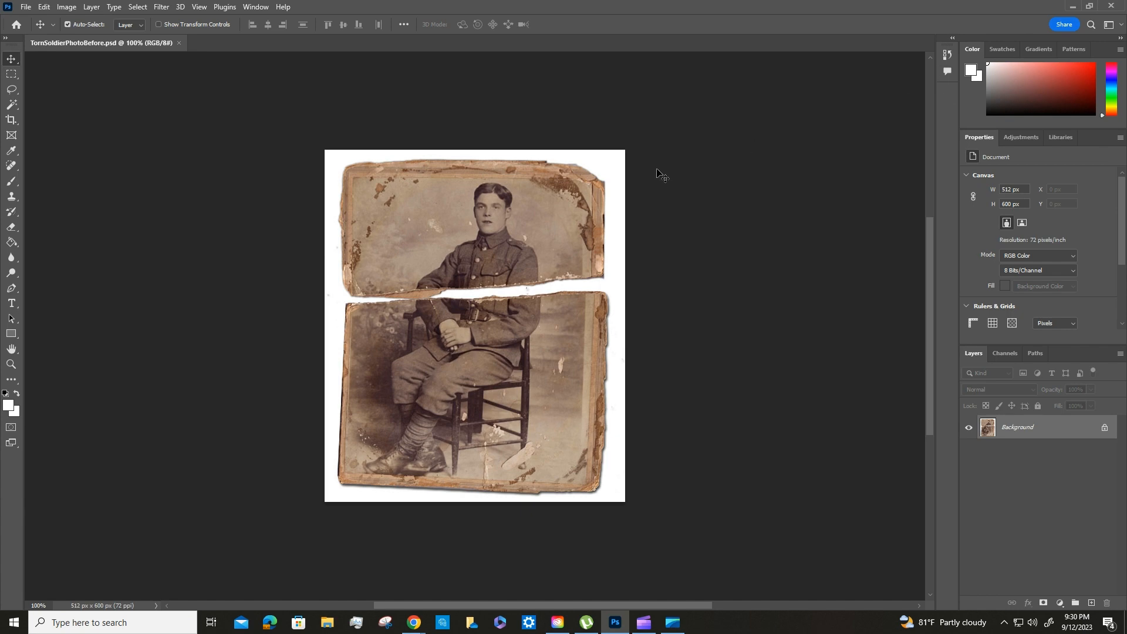
pyautogui.moveTo(607, 194)
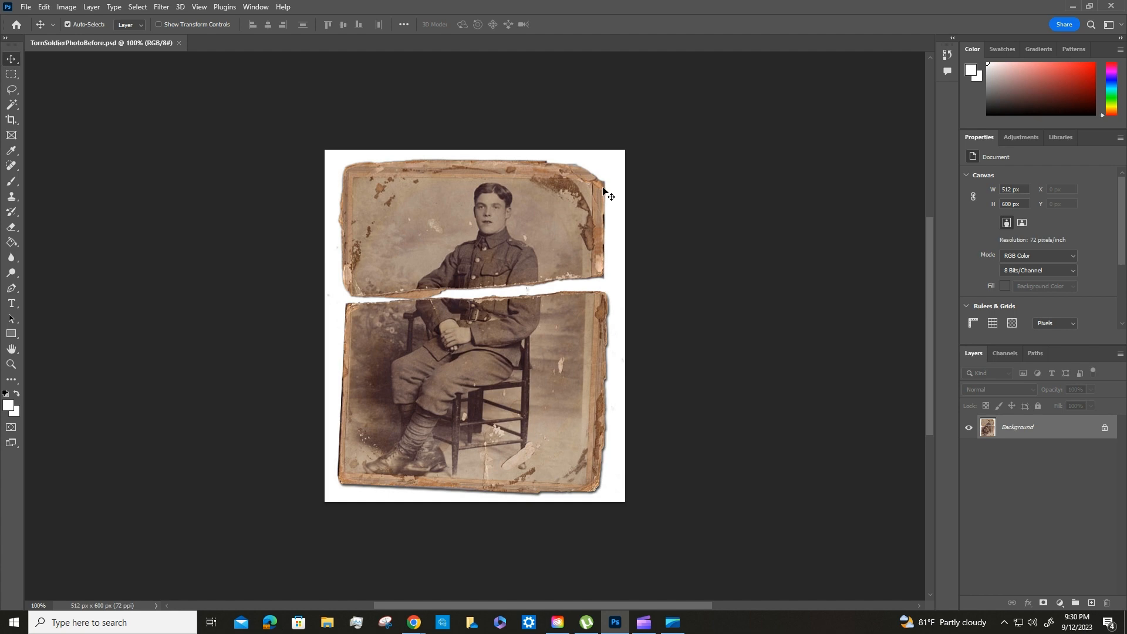
pyautogui.moveTo(34, 59)
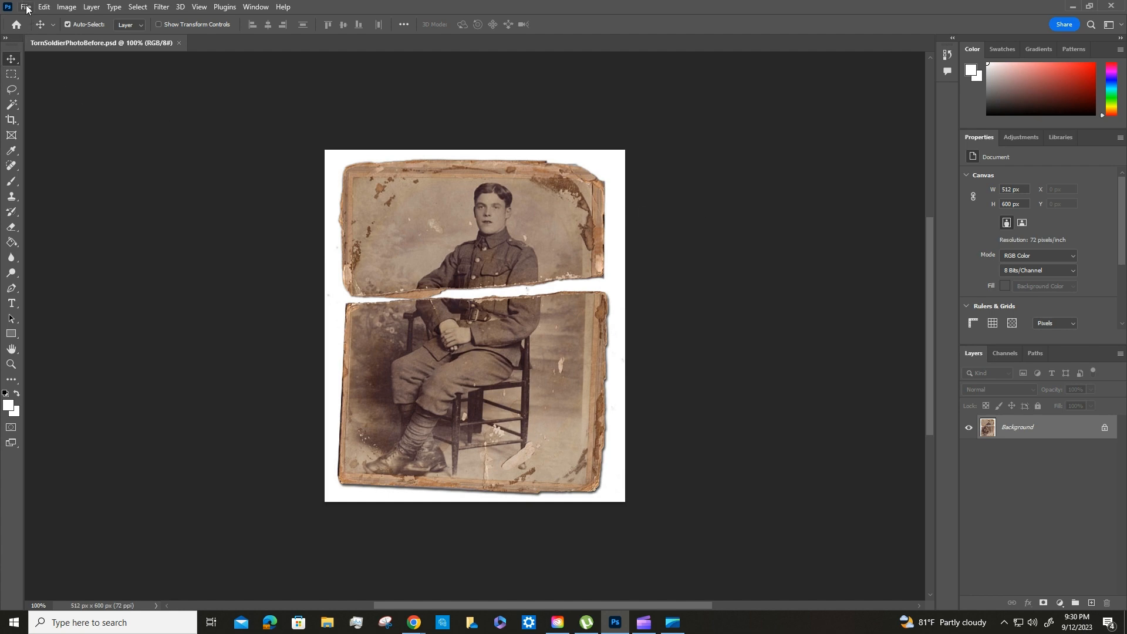
# - Save the photo to cloud documents renamed 'TornSoldierPhoto - Frank'
pyautogui.click(26, 7)
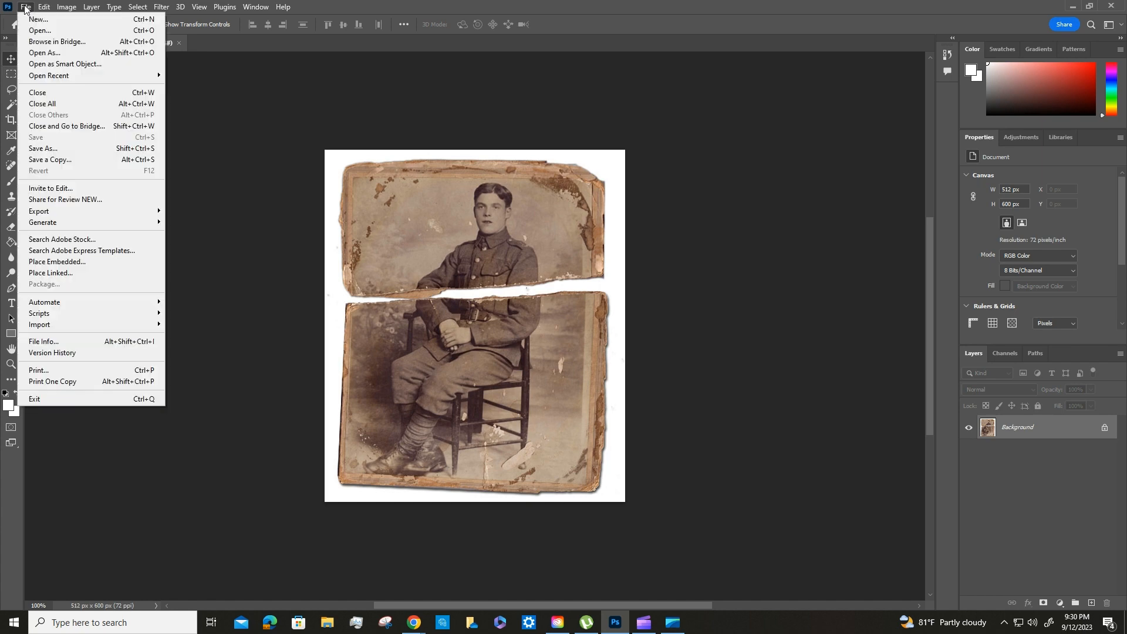
pyautogui.click(42, 149)
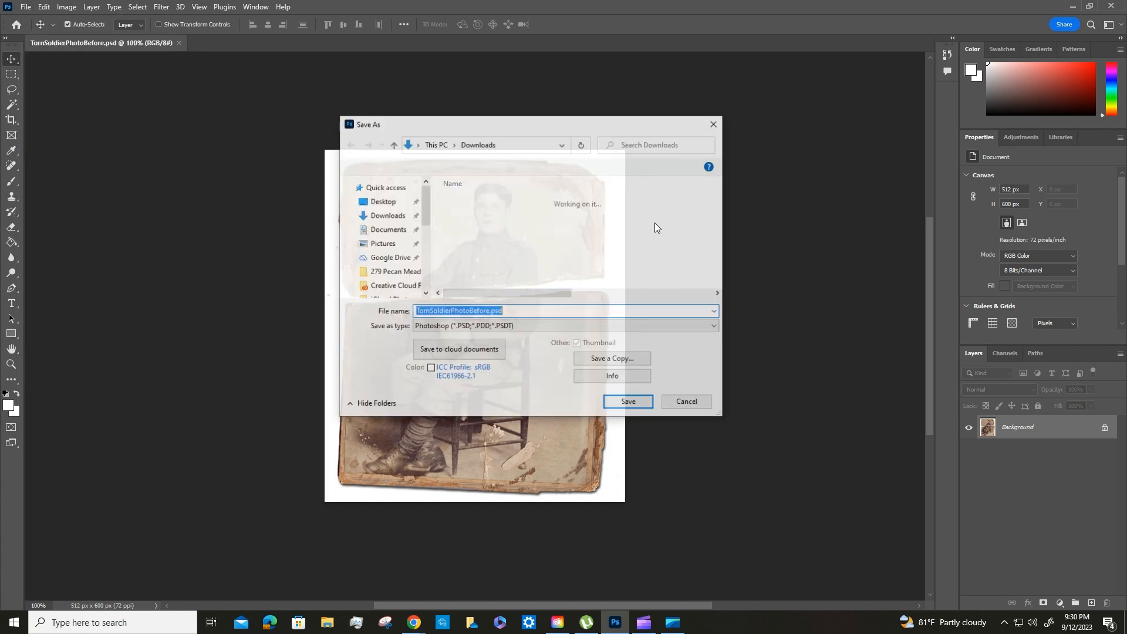
pyautogui.click(626, 402)
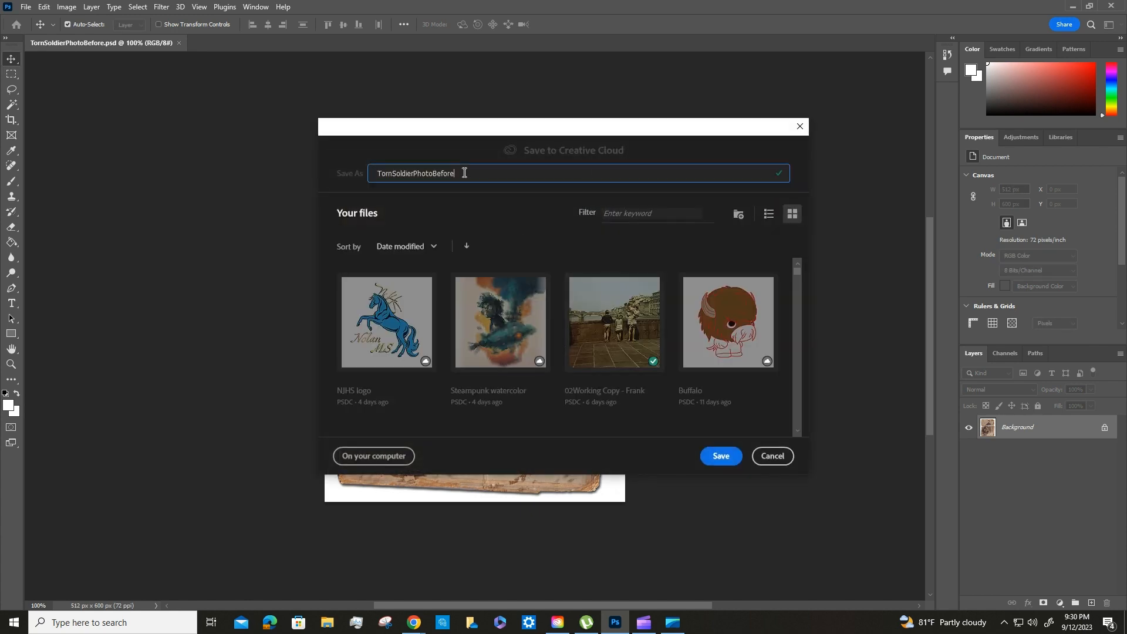
pyautogui.doubleClick(440, 174)
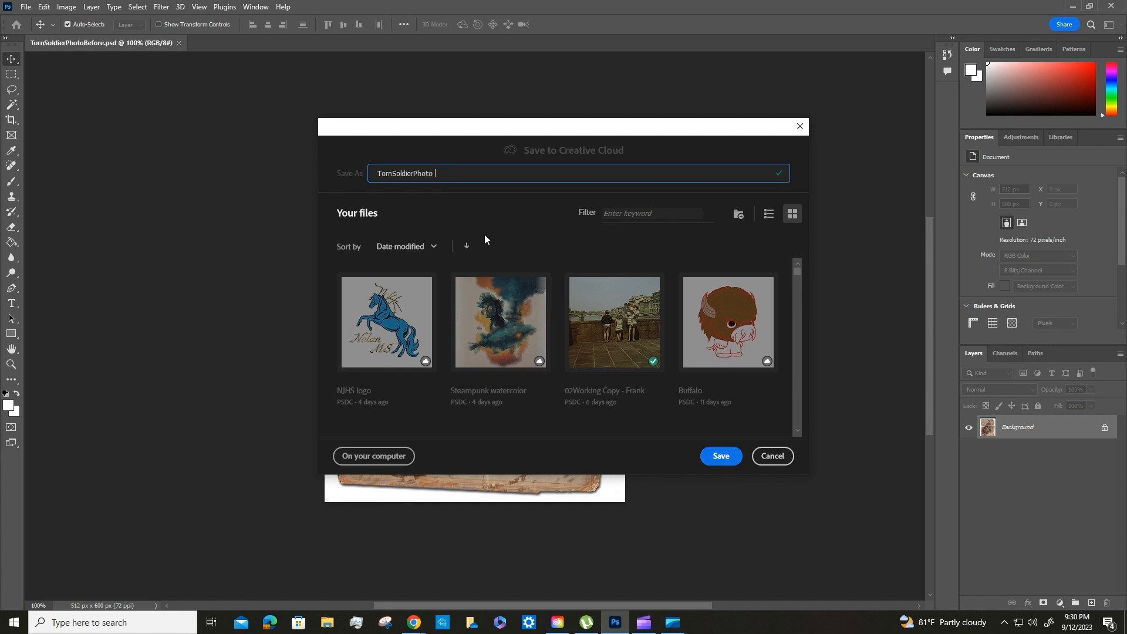
pyautogui.write('- Frank')
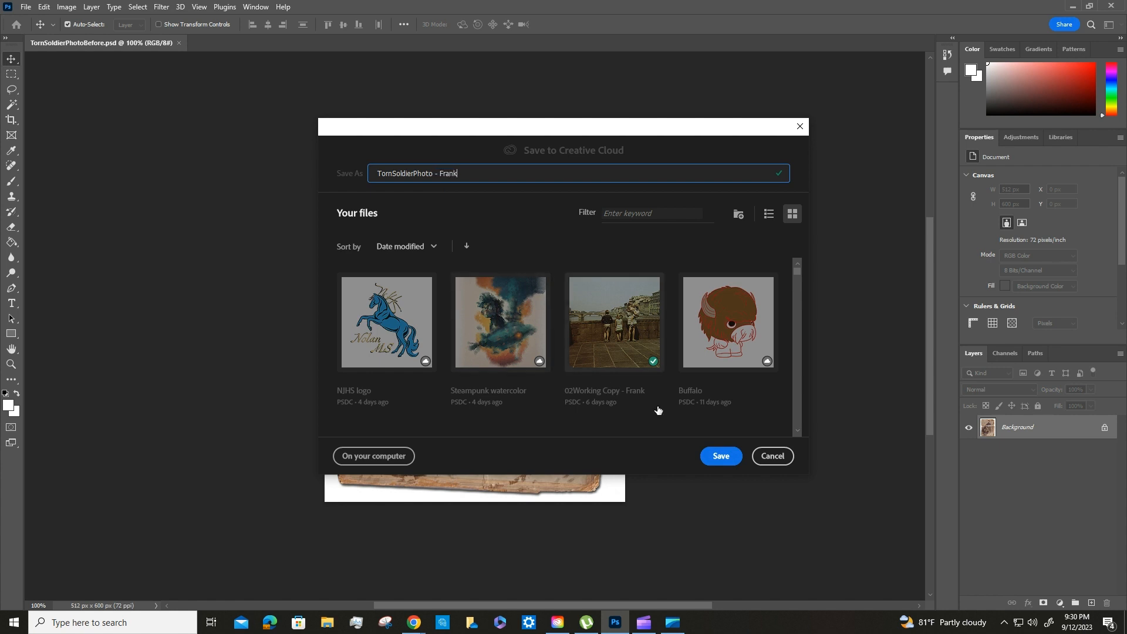
pyautogui.click(719, 456)
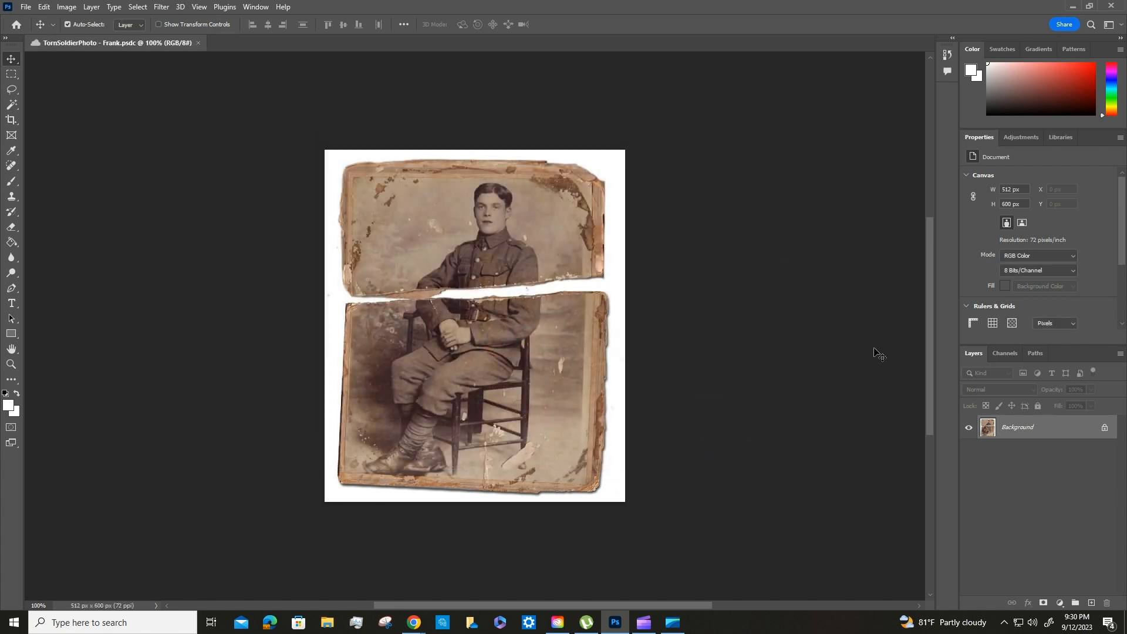
pyautogui.moveTo(536, 231)
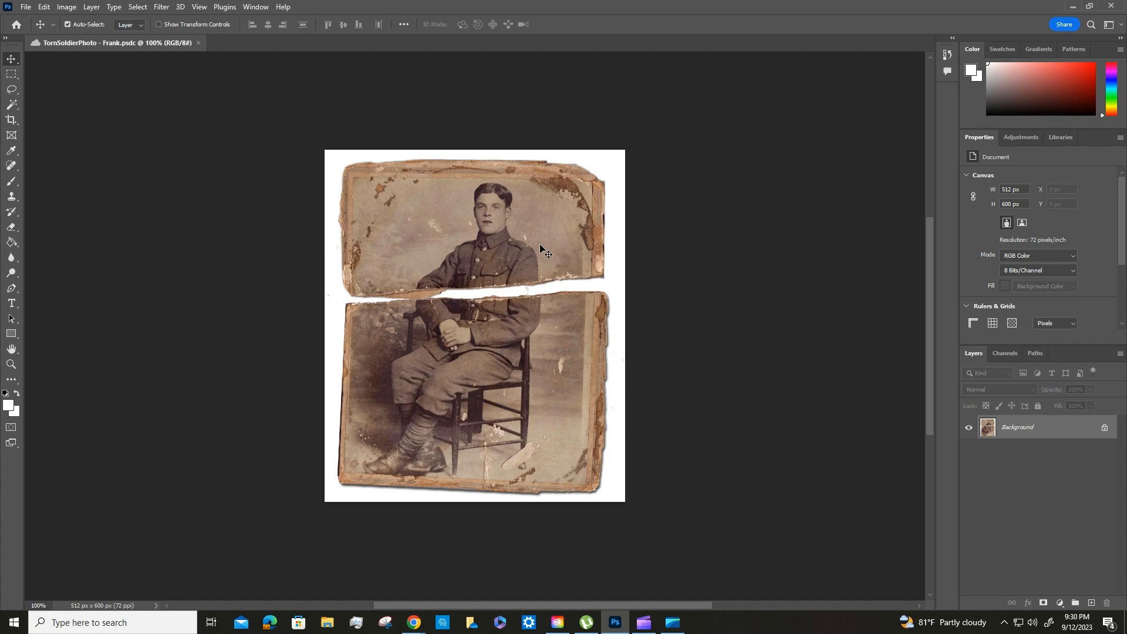
pyautogui.moveTo(956, 426)
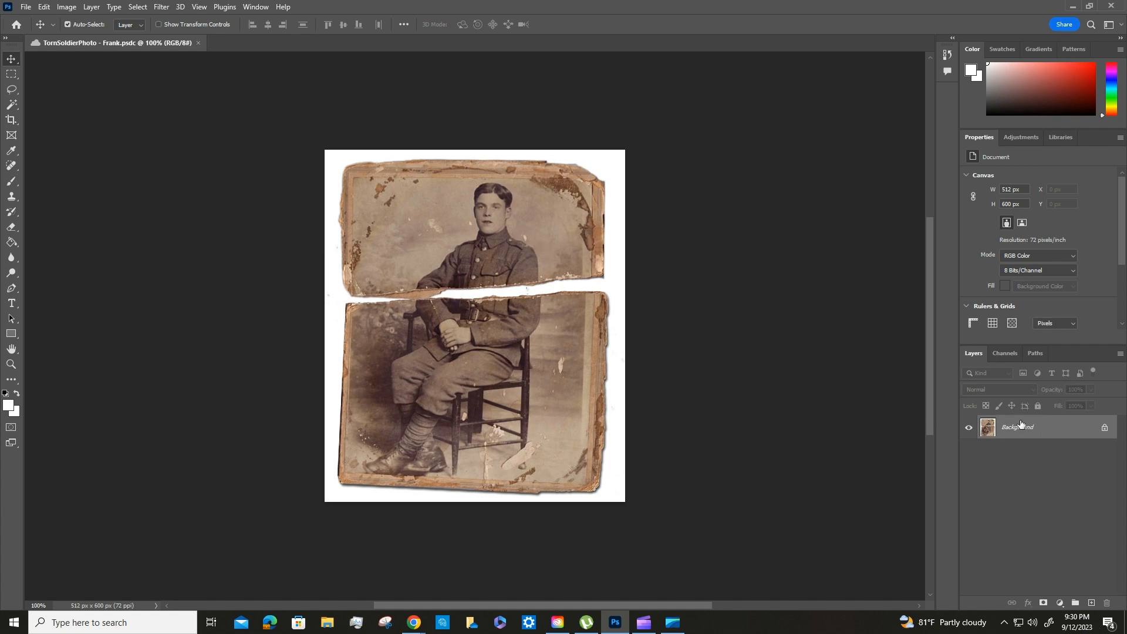
pyautogui.moveTo(1027, 428)
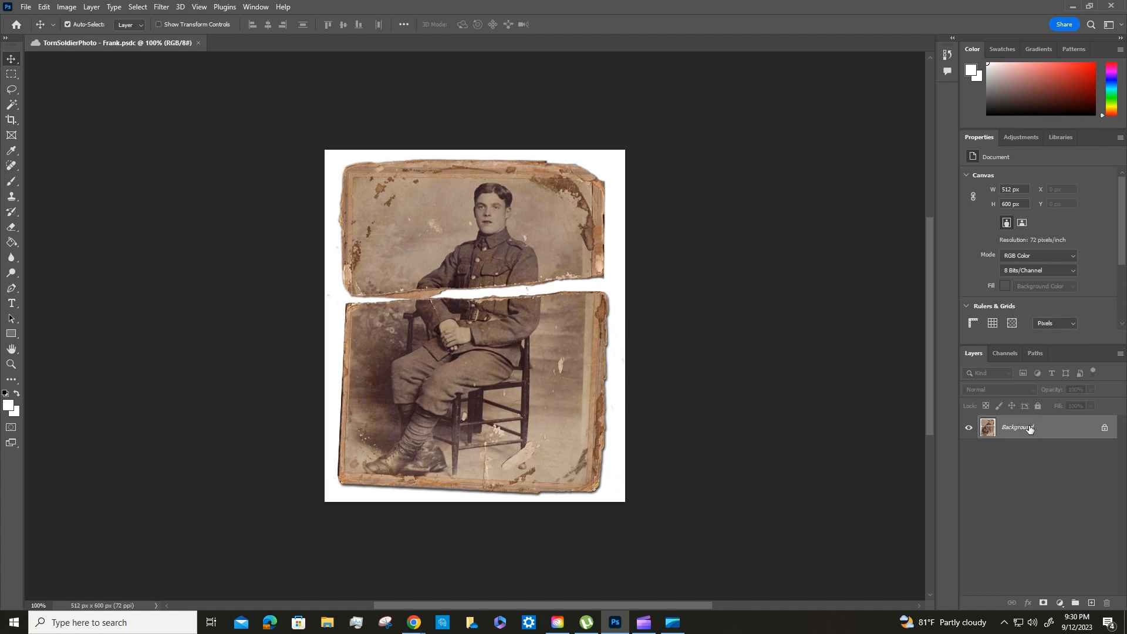
# - Rename the Background layer to 'original'
pyautogui.rightClick(1015, 427)
pyautogui.write('origin')
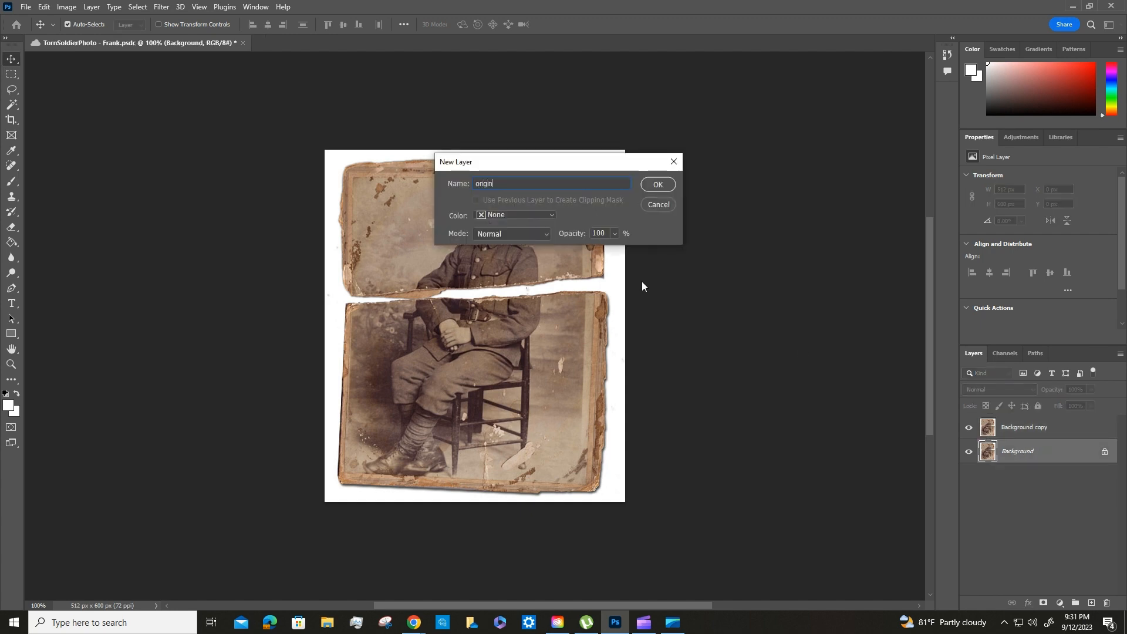
pyautogui.write('al')
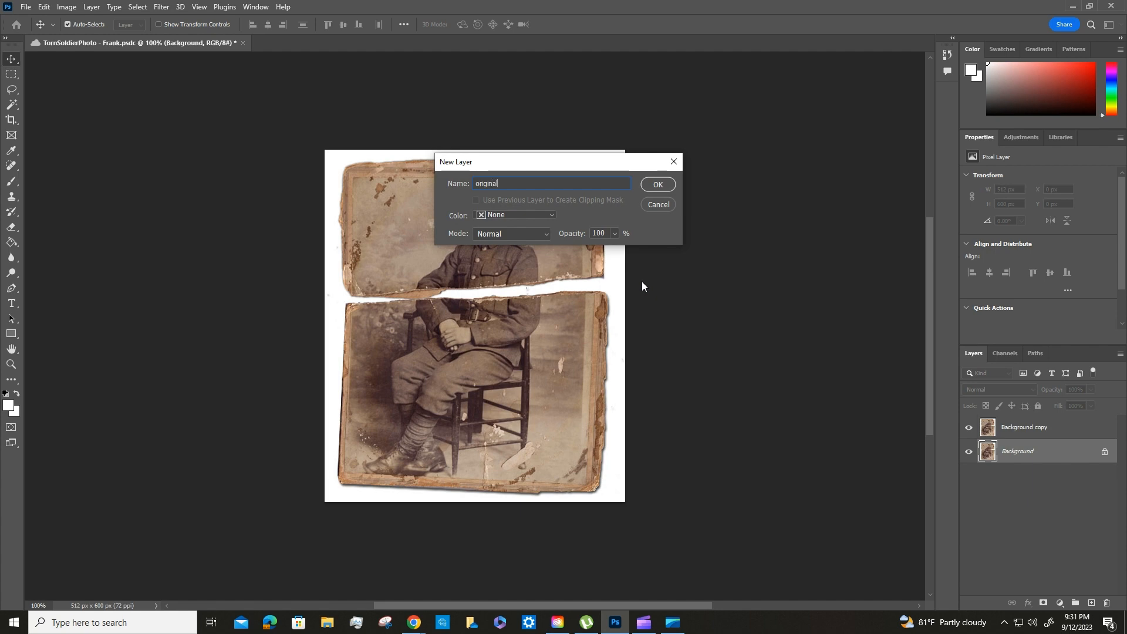
pyautogui.click(656, 184)
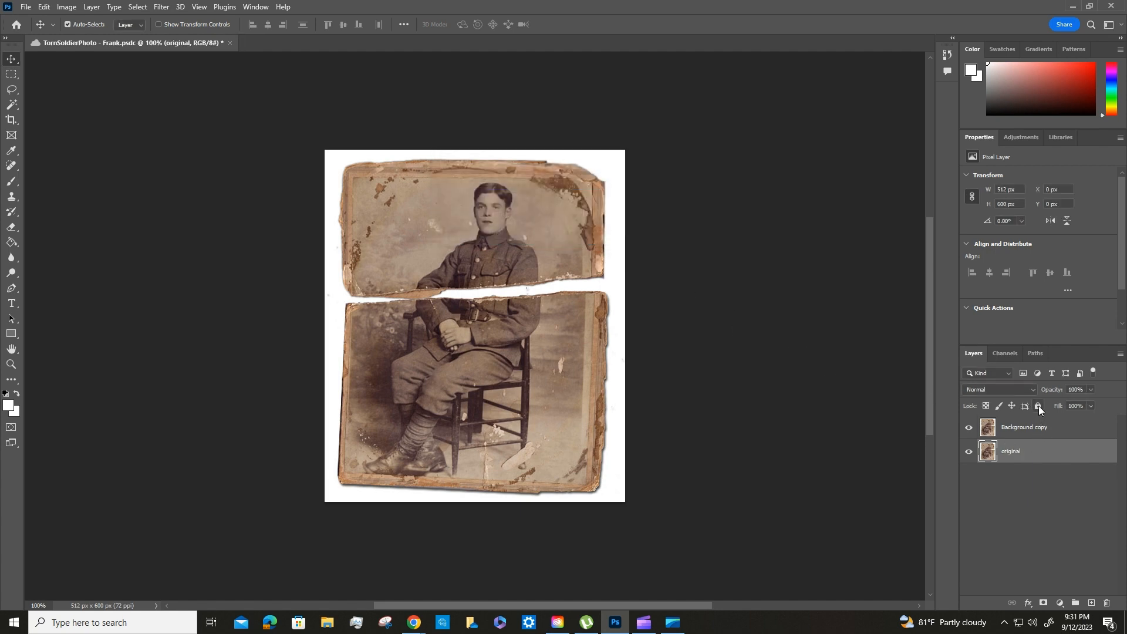
# - Rename the duplicated photo layer to 'working copy'
pyautogui.click(1036, 407)
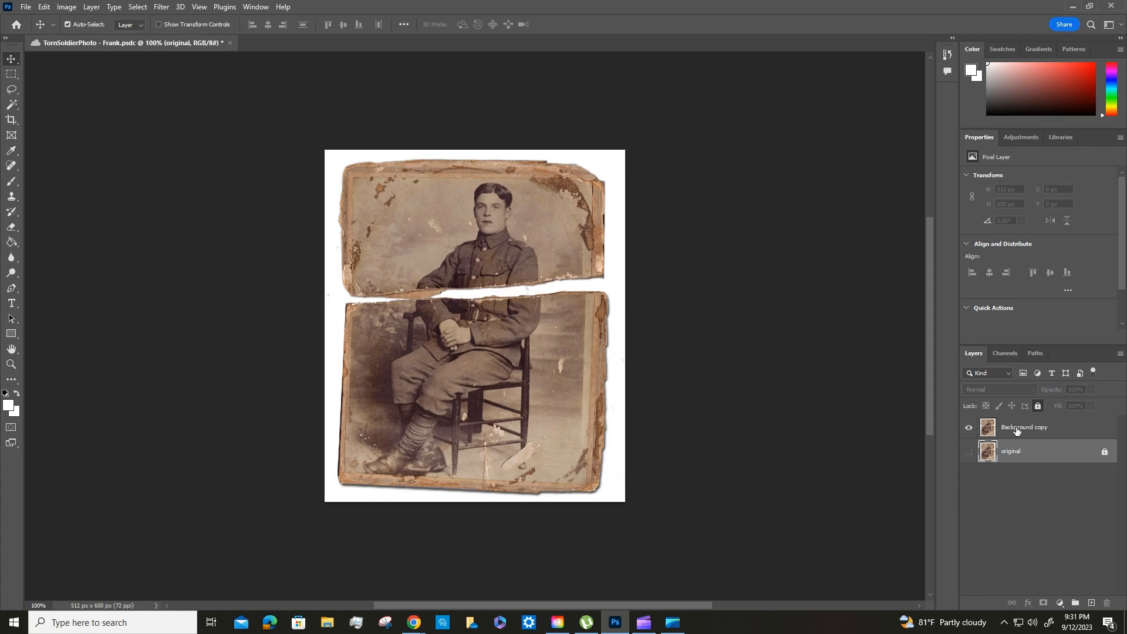
pyautogui.doubleClick(1024, 426)
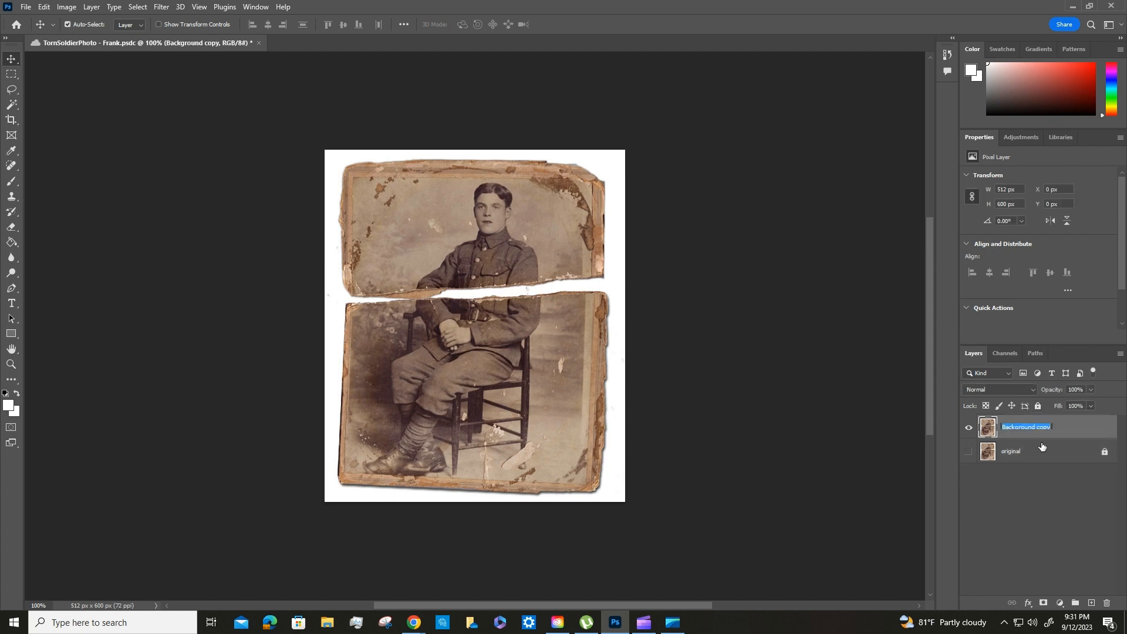
pyautogui.write('working copy')
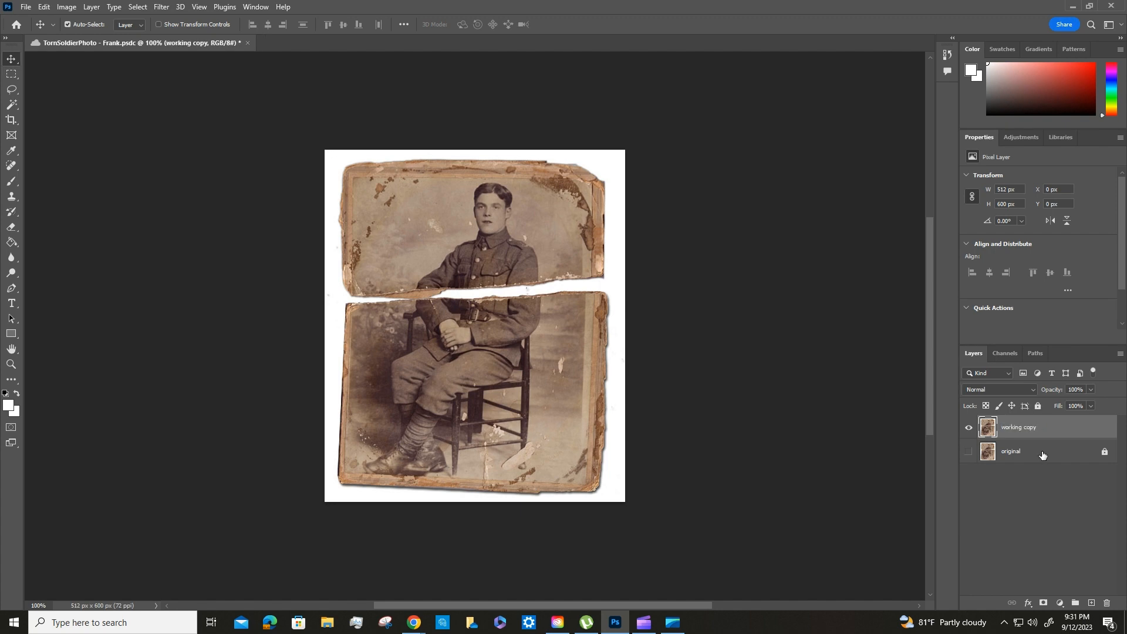
pyautogui.moveTo(1017, 450)
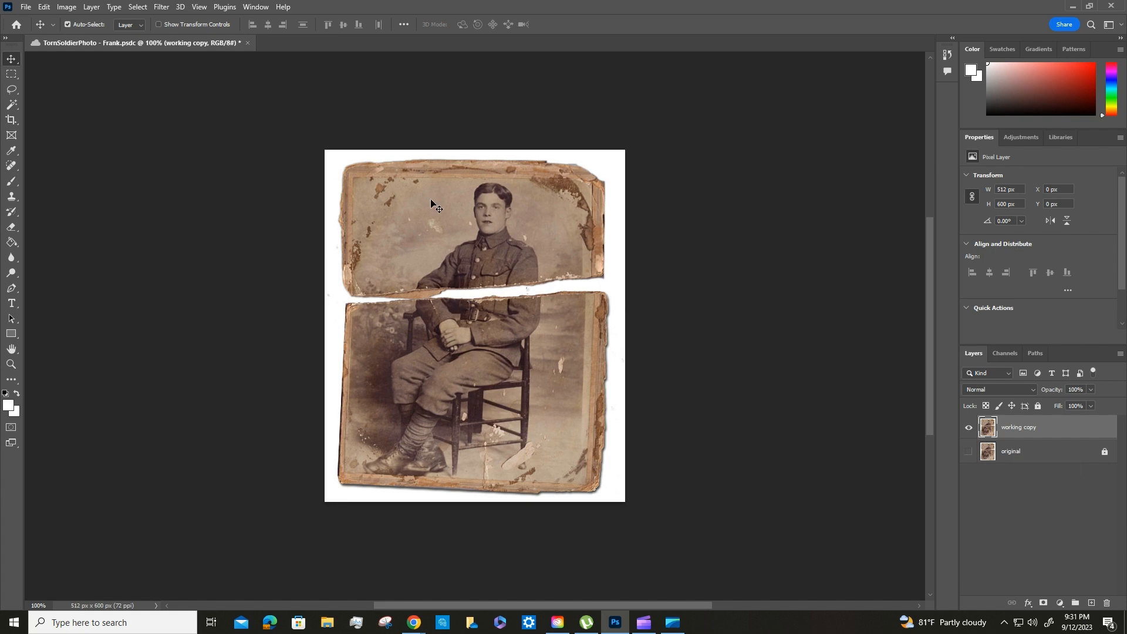
pyautogui.moveTo(12, 107)
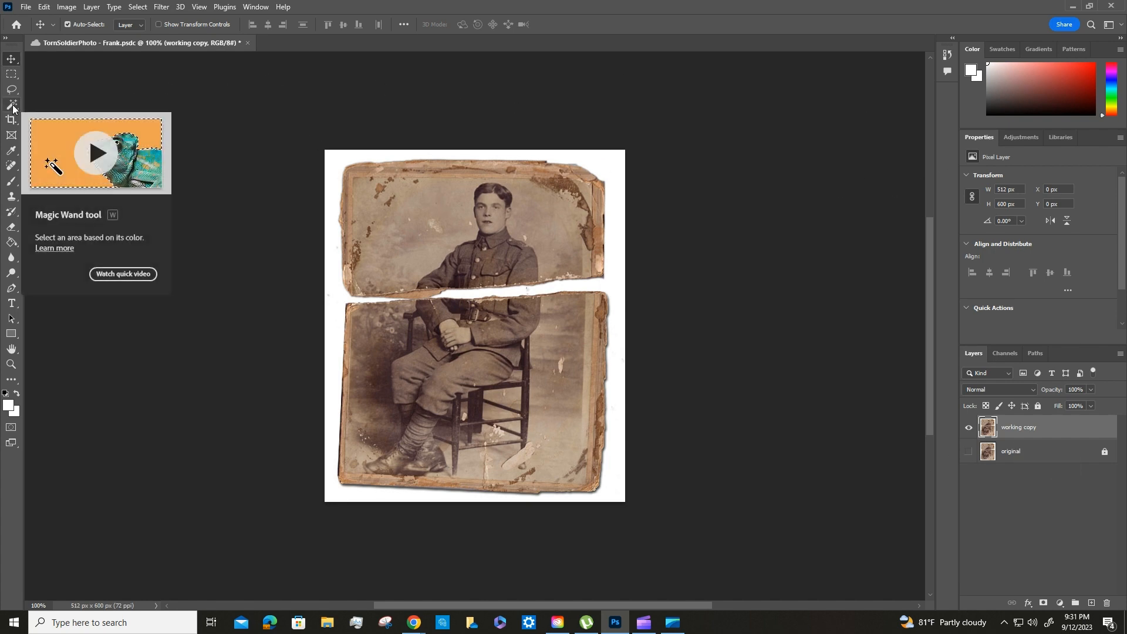
# - Switch to the Magic Wand tool for selecting the white background by colour
pyautogui.click(12, 104)
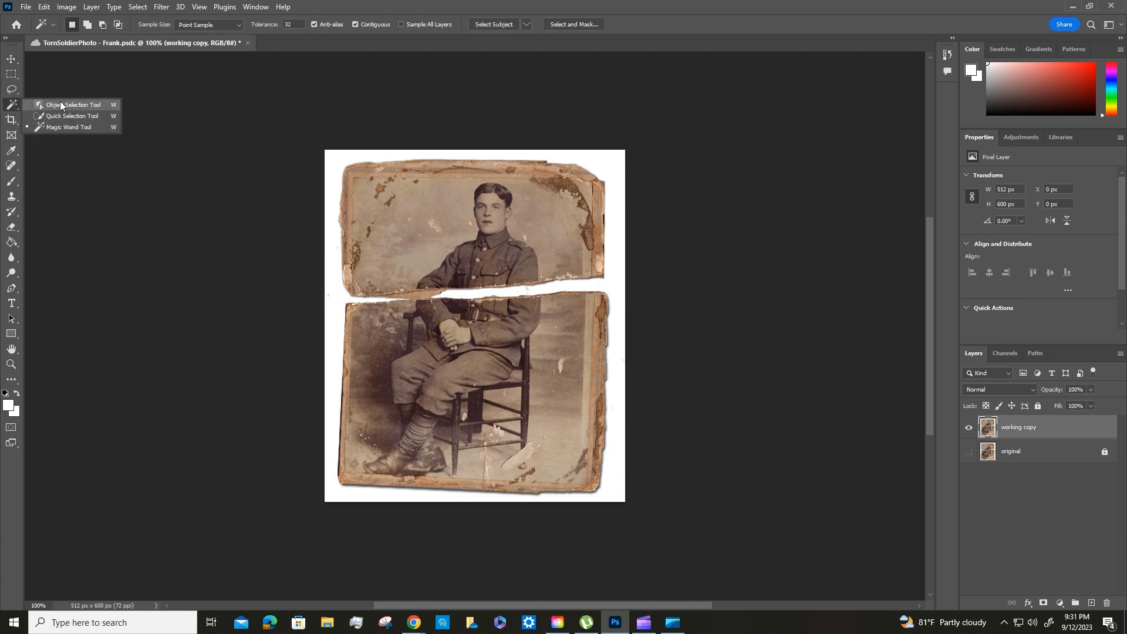
pyautogui.click(72, 104)
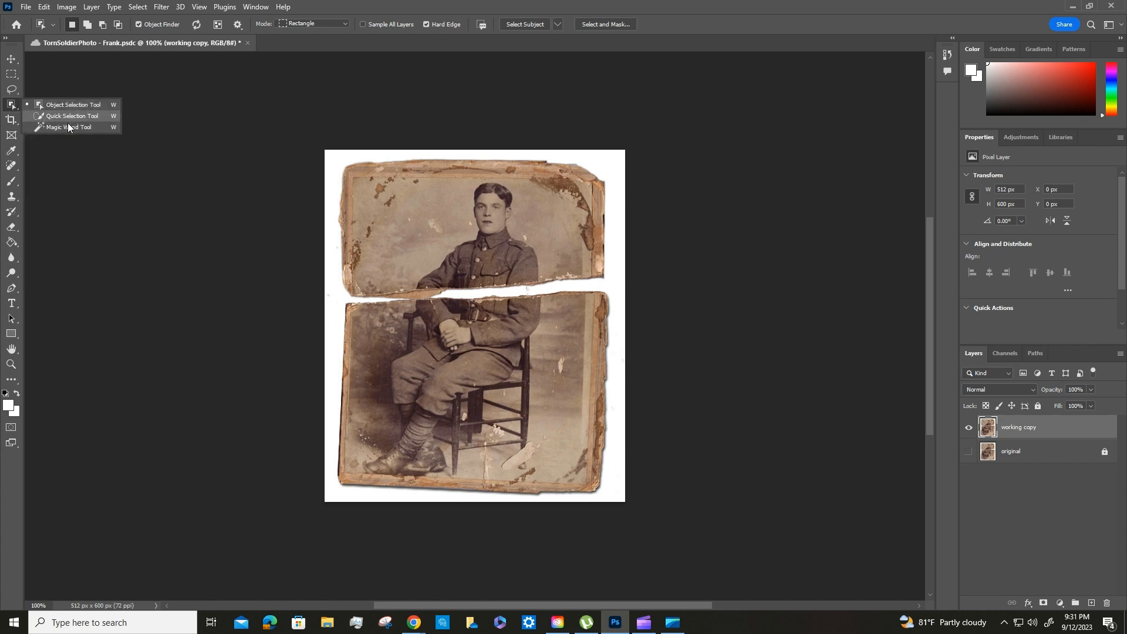
pyautogui.click(65, 127)
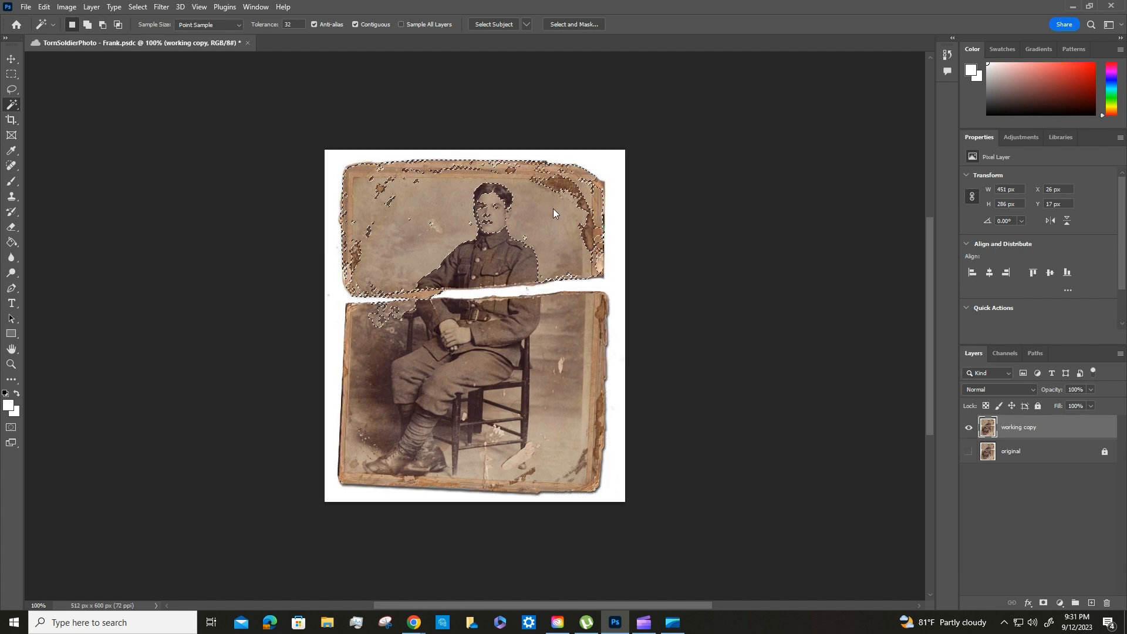
# - Select the remaining white background and delete it, leaving transparency
pyautogui.click(375, 385)
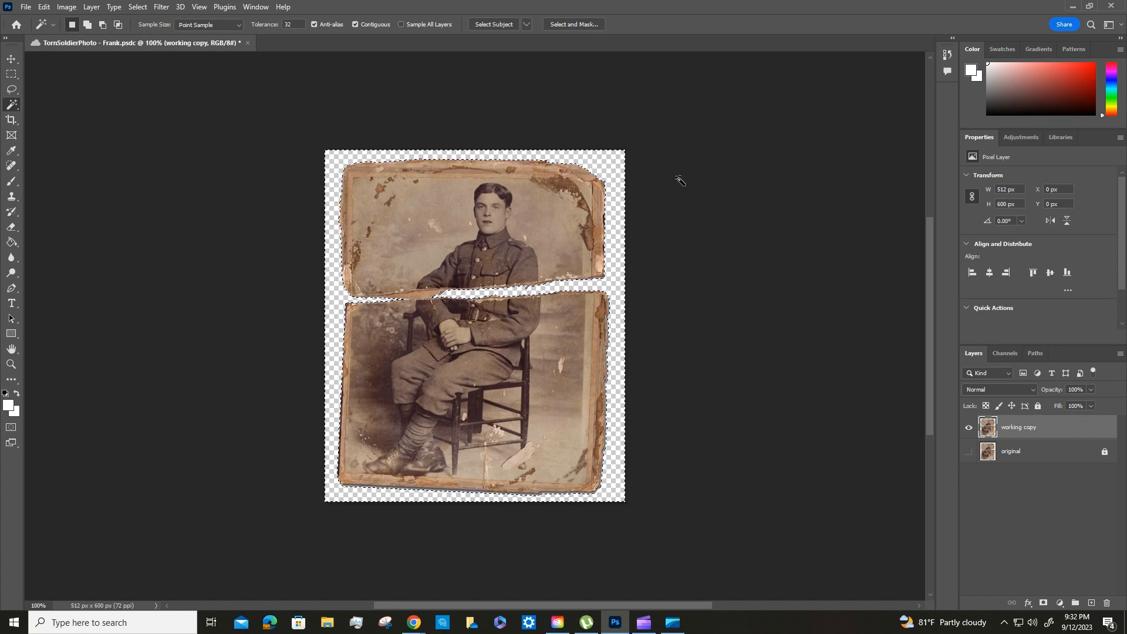
pyautogui.click(136, 7)
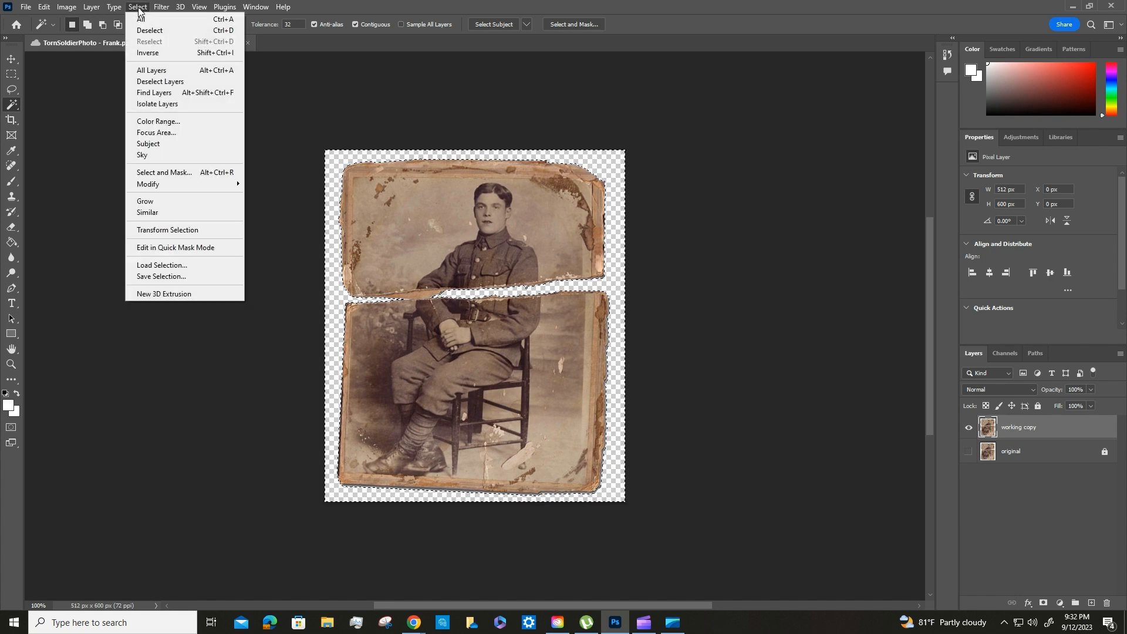
pyautogui.moveTo(149, 31)
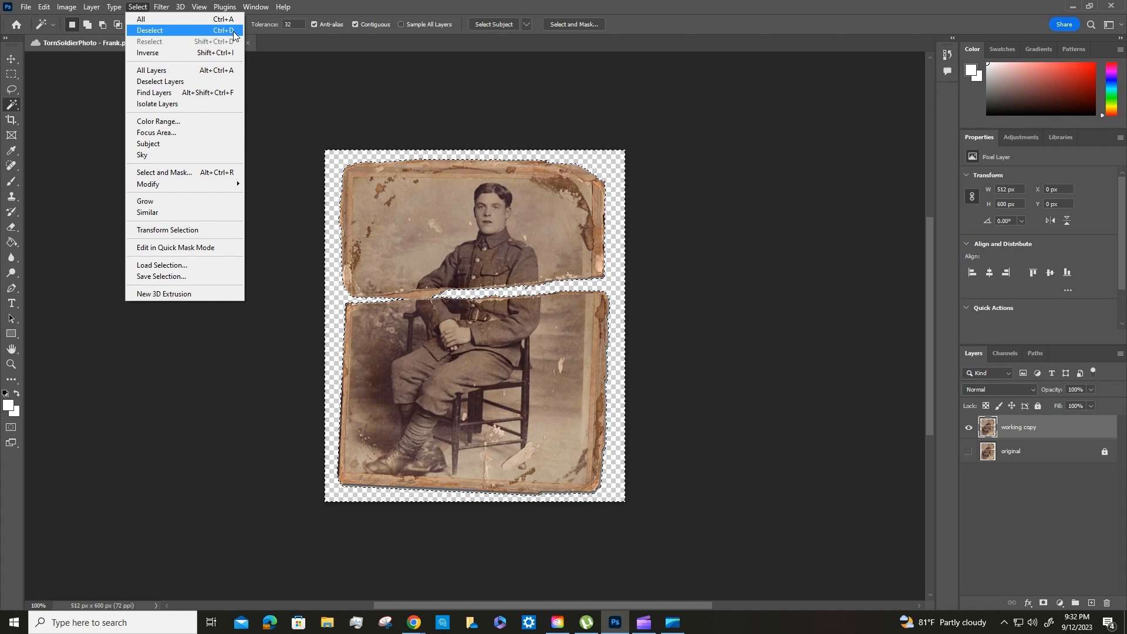
# - Deselect so no part of the torn photo remains selected
pyautogui.click(149, 30)
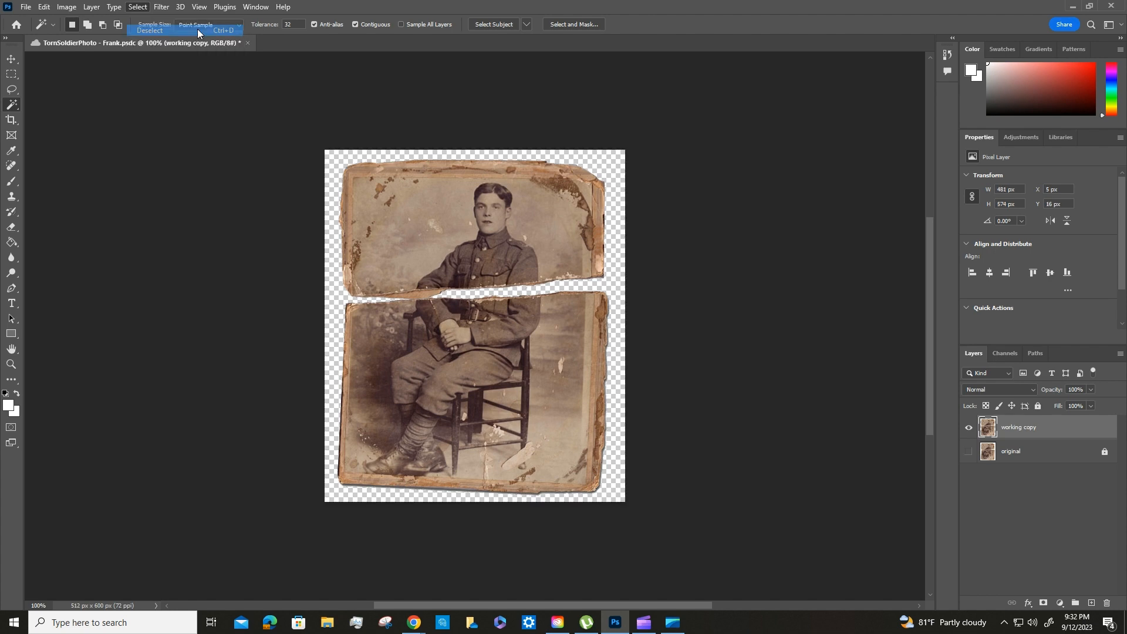
pyautogui.click(149, 30)
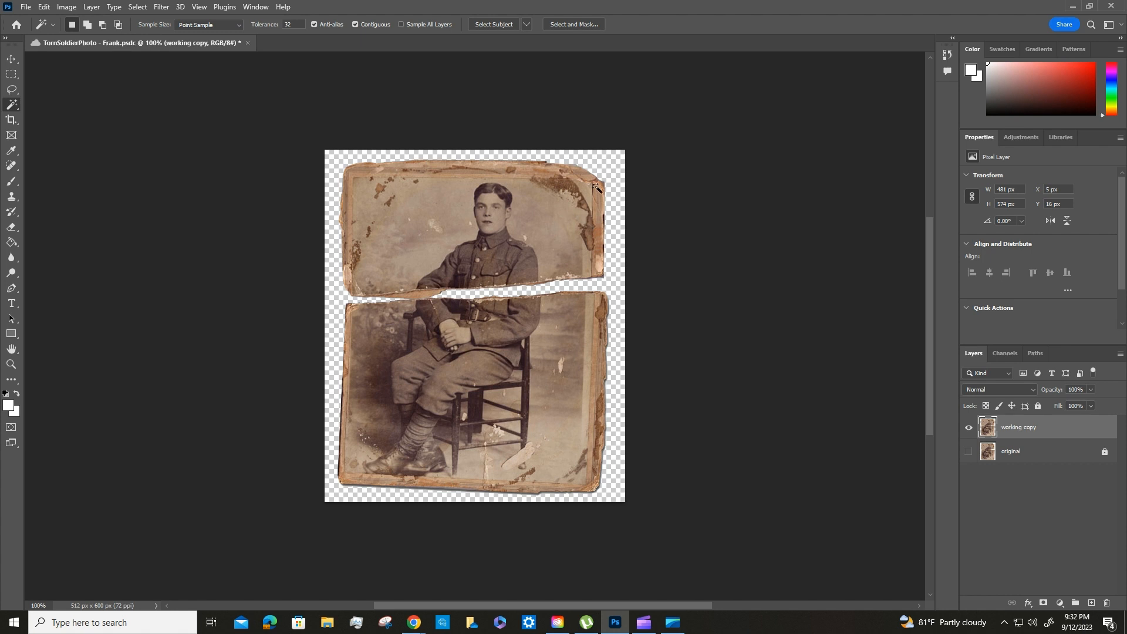
pyautogui.moveTo(133, 138)
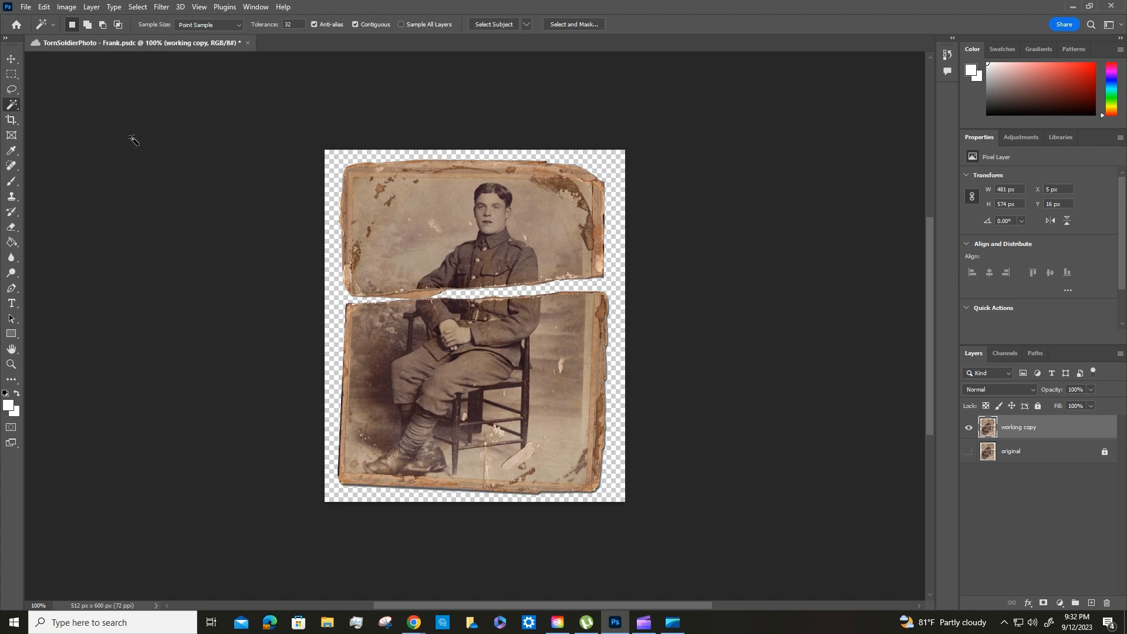
pyautogui.moveTo(12, 89)
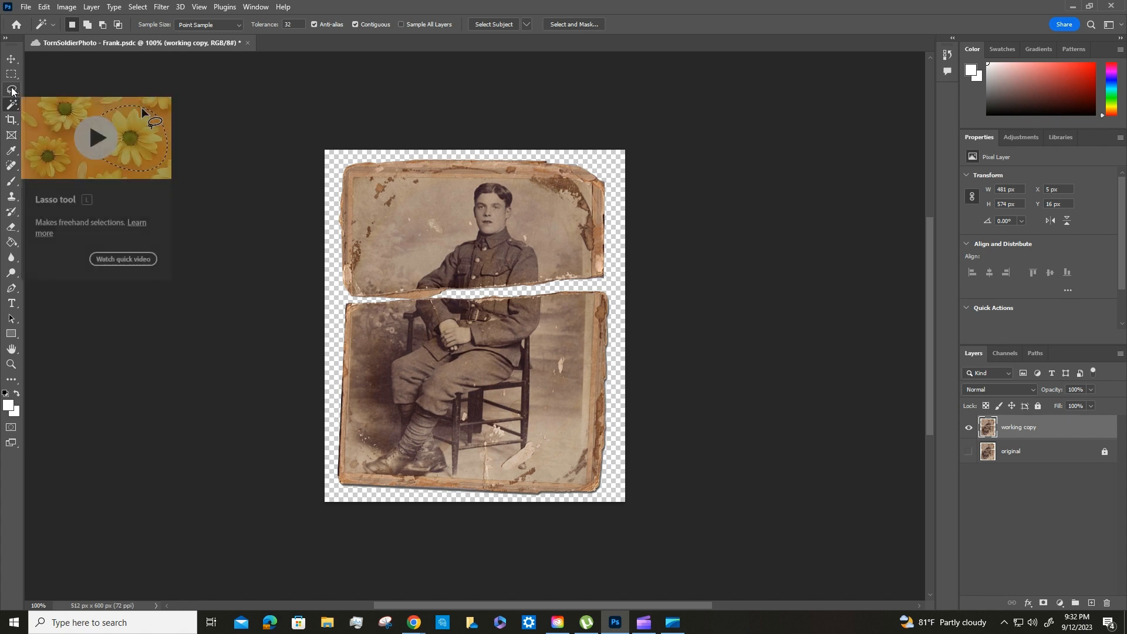
# - Activate the Lasso tool for freehand selection
pyautogui.click(12, 89)
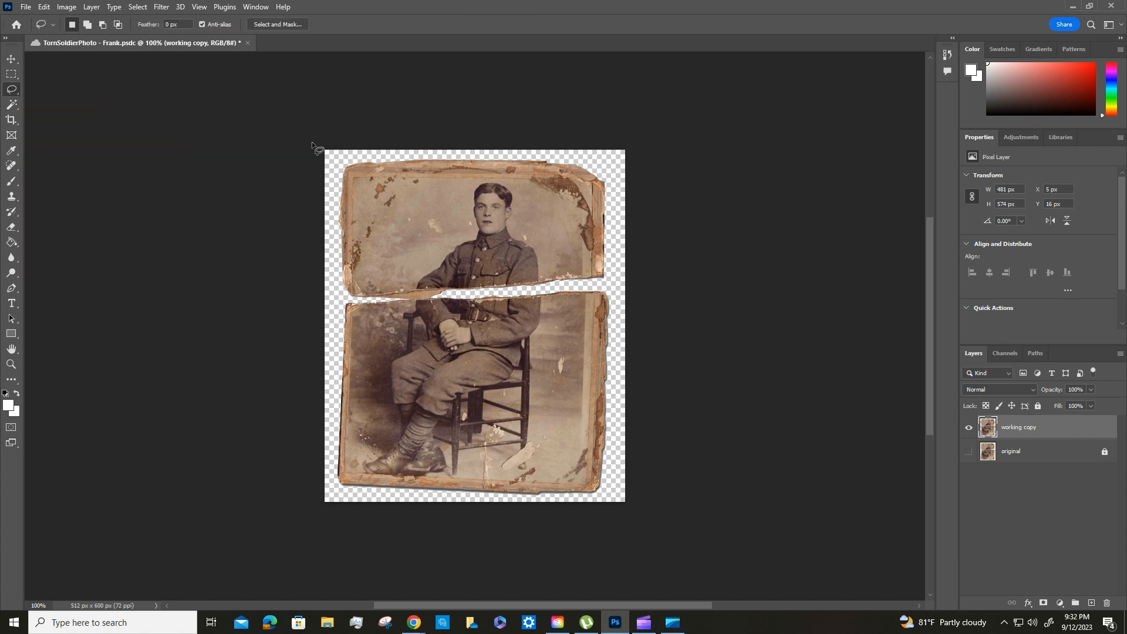
pyautogui.moveTo(444, 160)
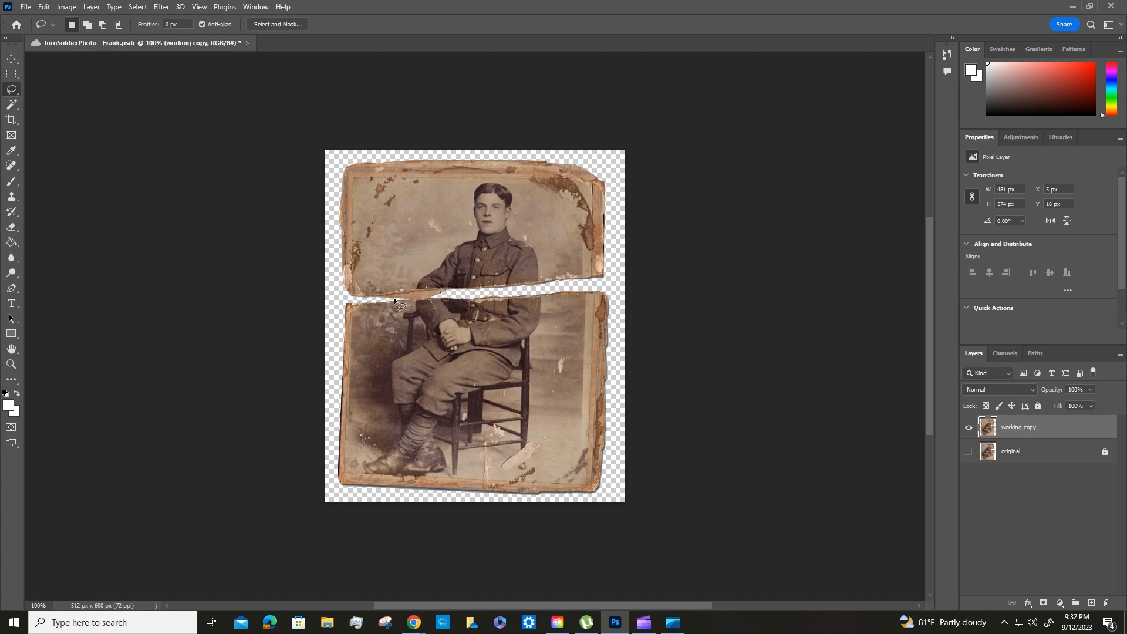
pyautogui.moveTo(328, 224)
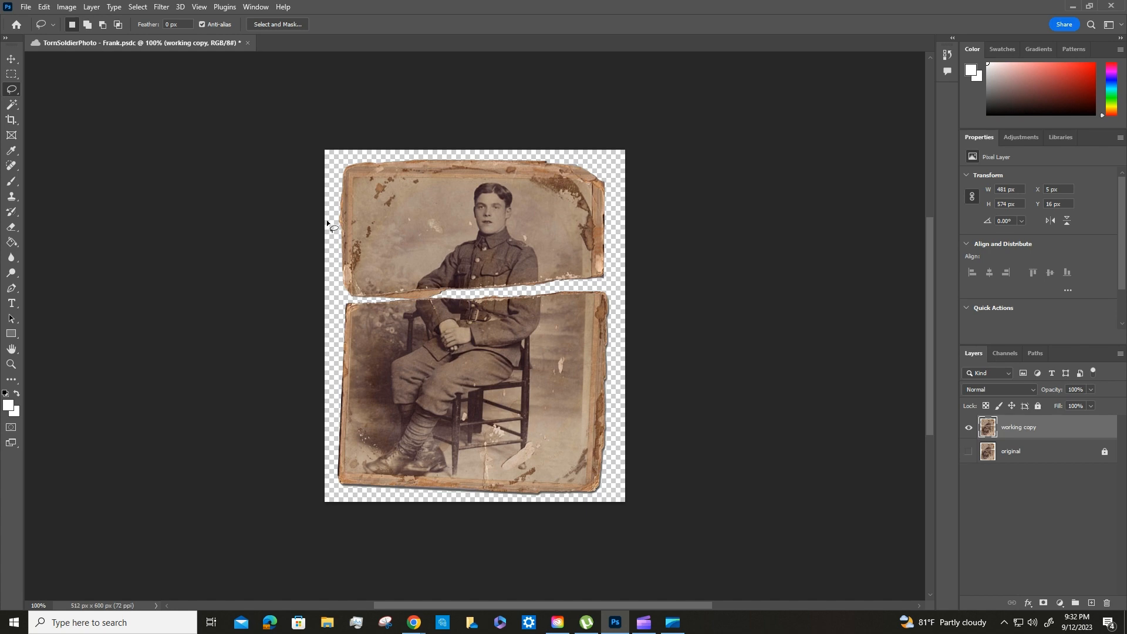
pyautogui.moveTo(337, 217)
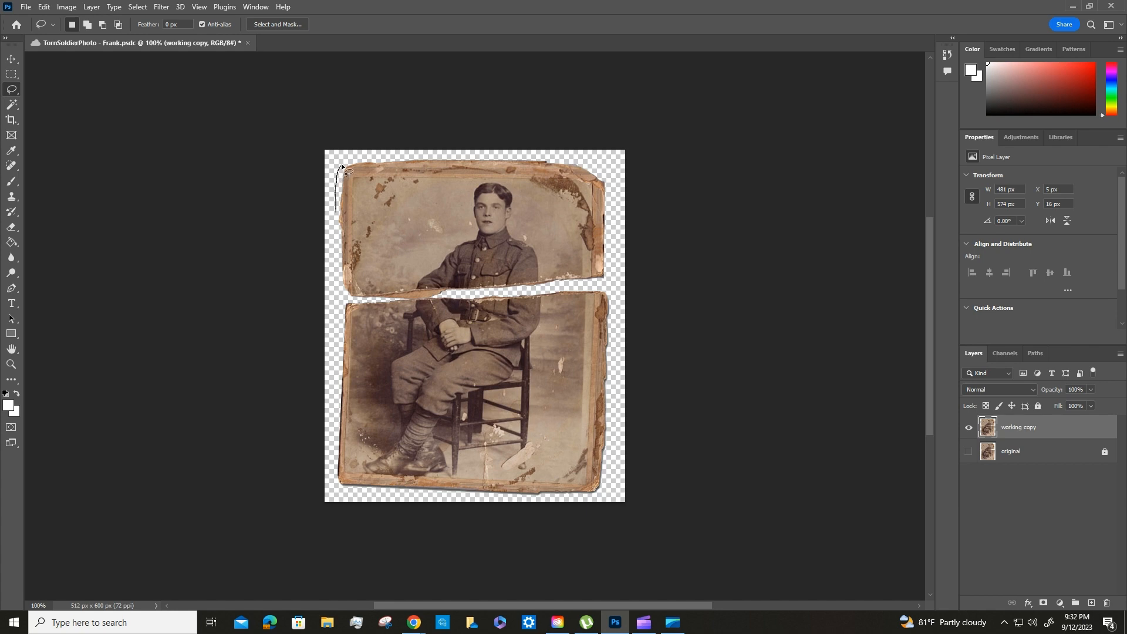
# - Draw a lasso selection around the top torn piece of the photo
pyautogui.moveTo(344, 169); pyautogui.dragTo(468, 162)
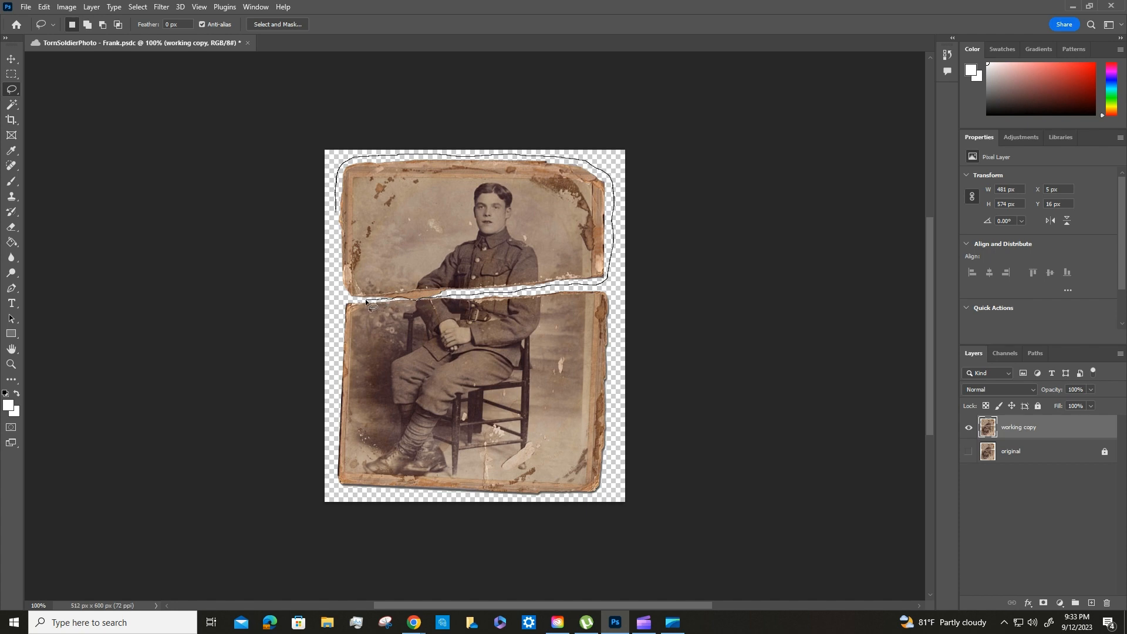
pyautogui.moveTo(342, 275)
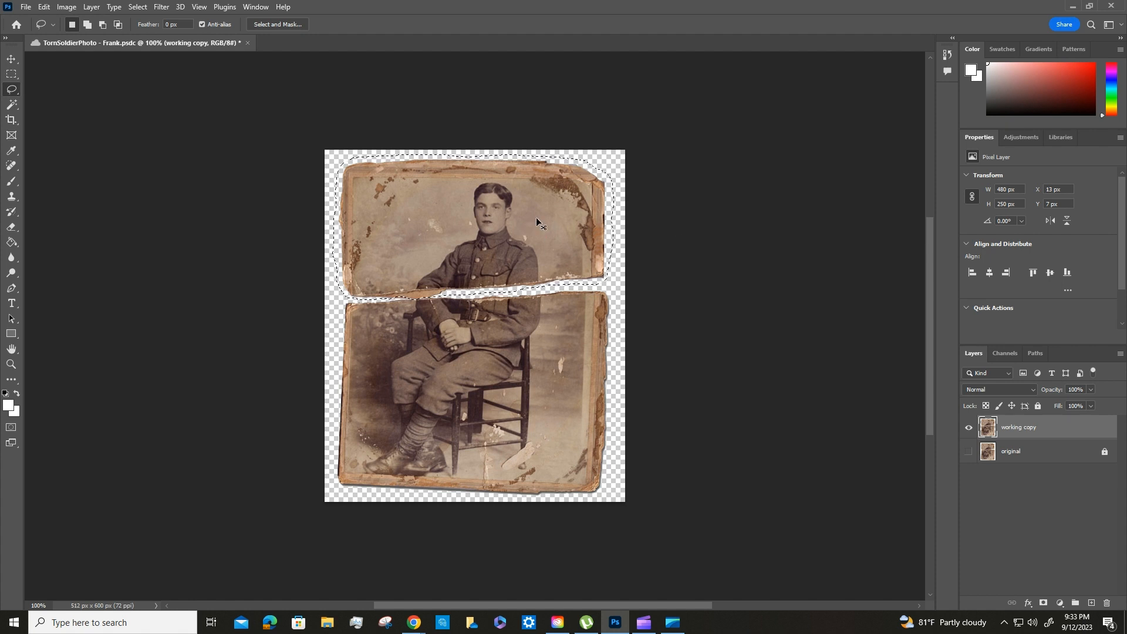
# - Cut the selected top half out of the working copy layer
pyautogui.press('Delete')
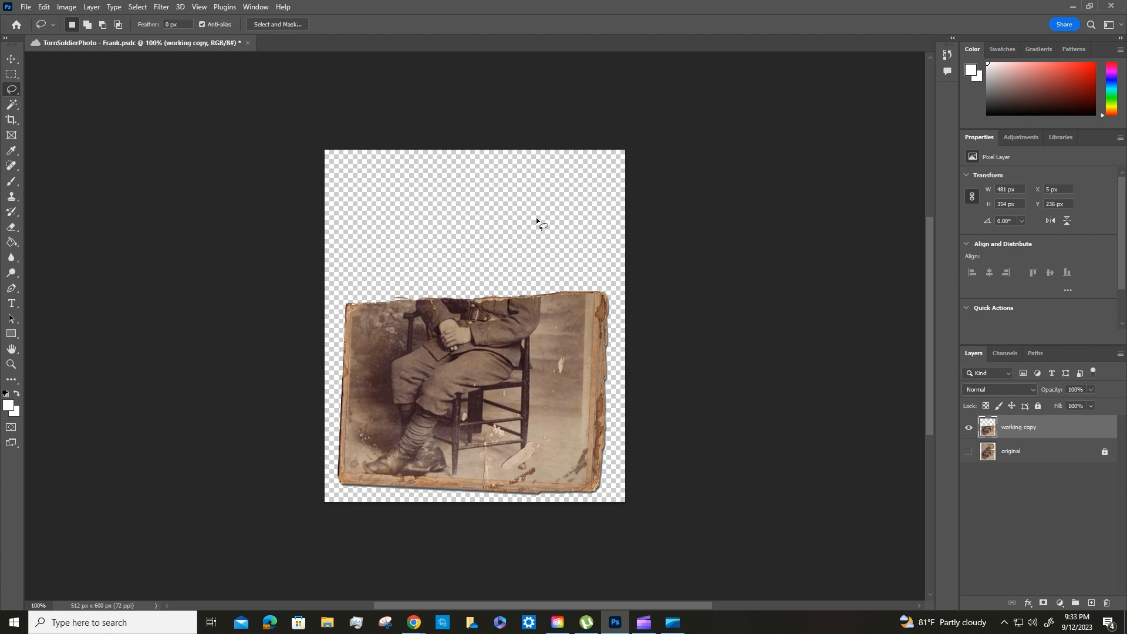
pyautogui.moveTo(550, 217)
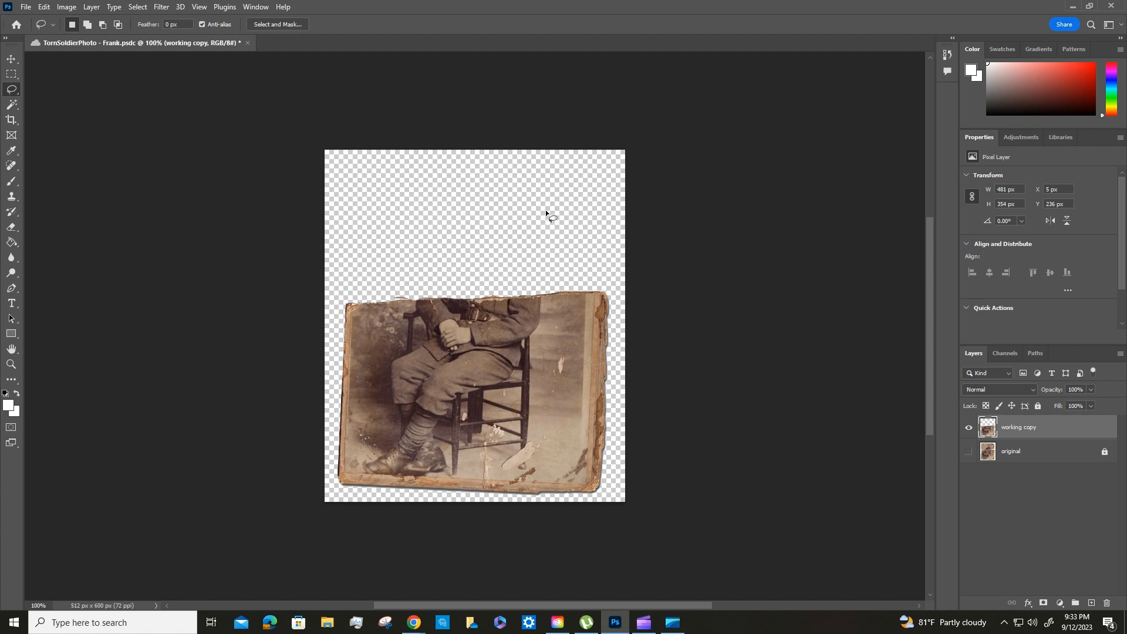
pyautogui.moveTo(460, 193)
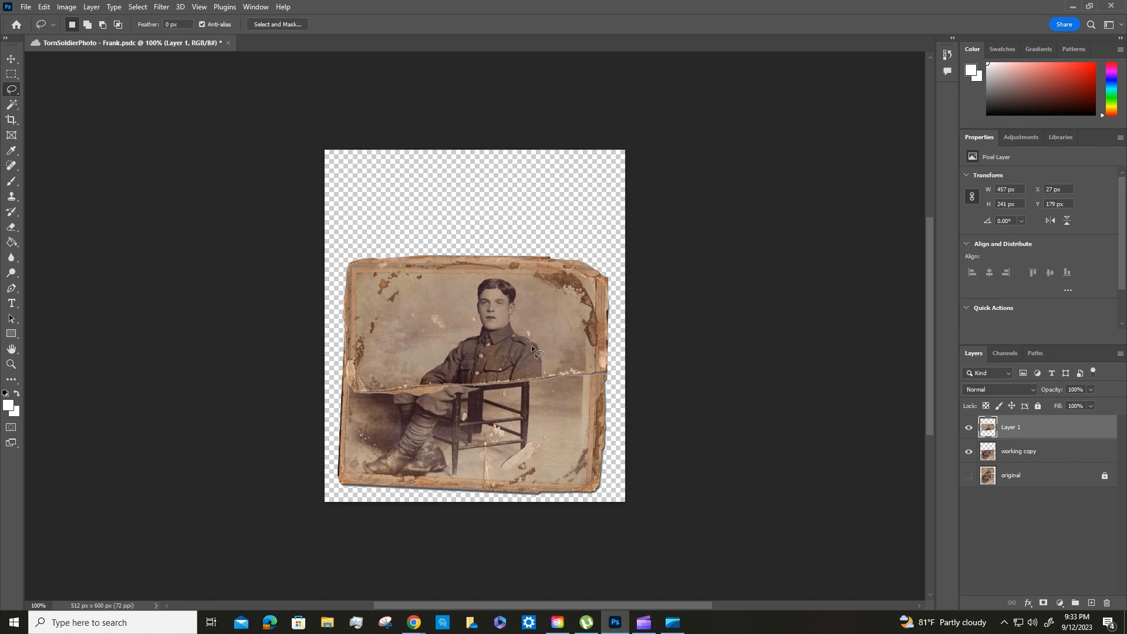
# - Move Layer 1's upper torn piece so it sits above the bottom half with a gap
pyautogui.click(12, 59)
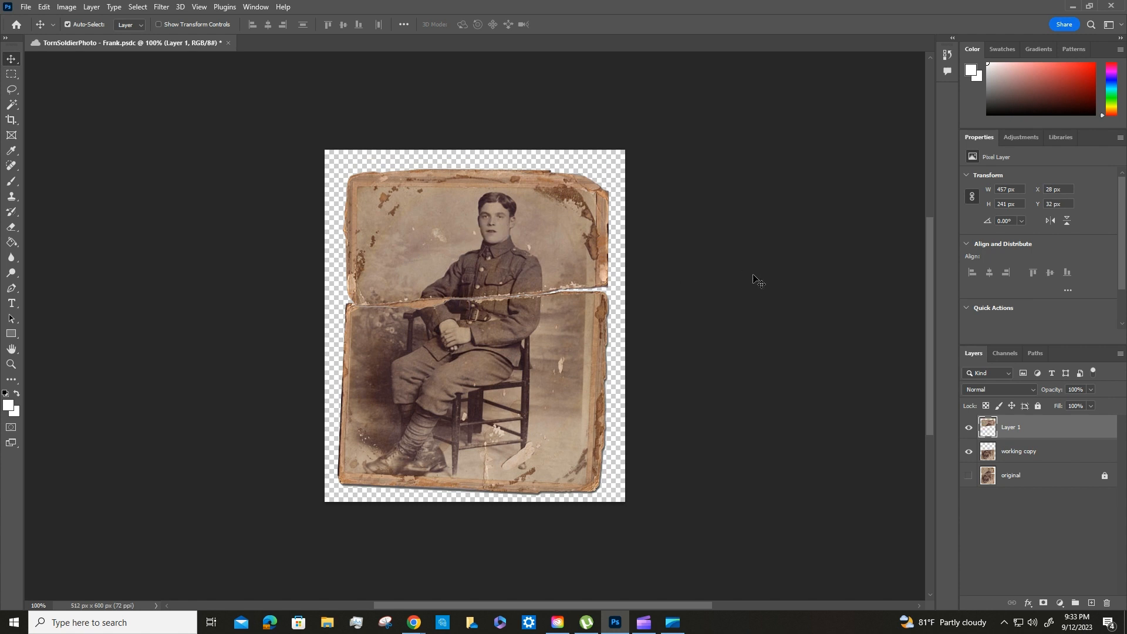
pyautogui.moveTo(719, 303)
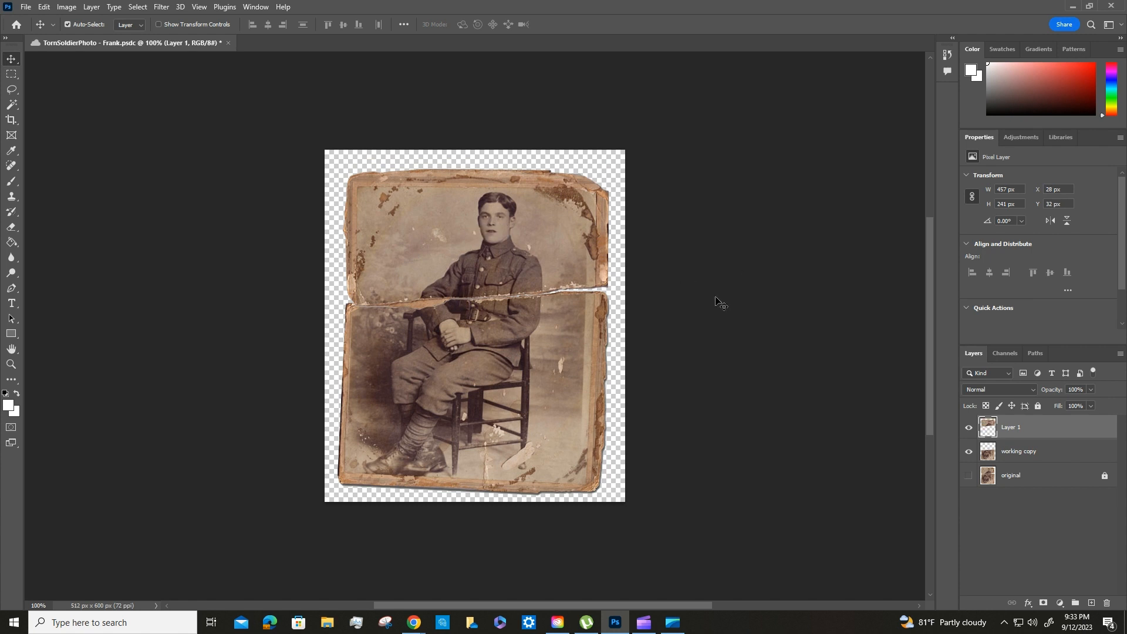
pyautogui.moveTo(475, 231); pyautogui.dragTo(474, 336)
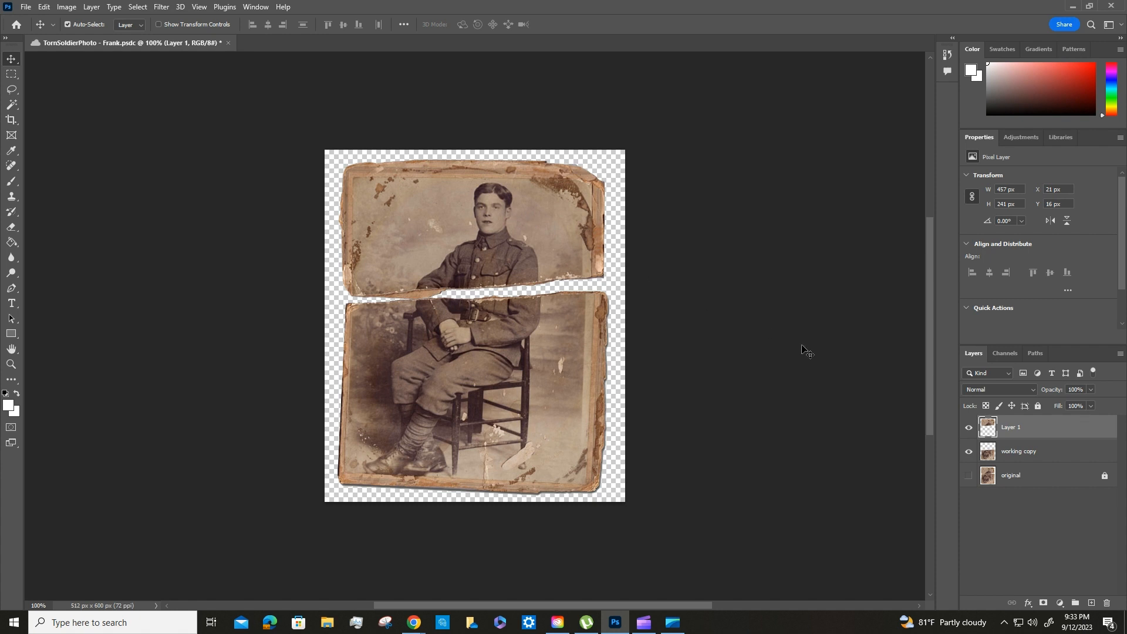
# - Rename Layer 1 to 'Top of photo' and begin renaming working copy to 'Bott…'
pyautogui.doubleClick(1012, 426)
pyautogui.write('Top of pi')
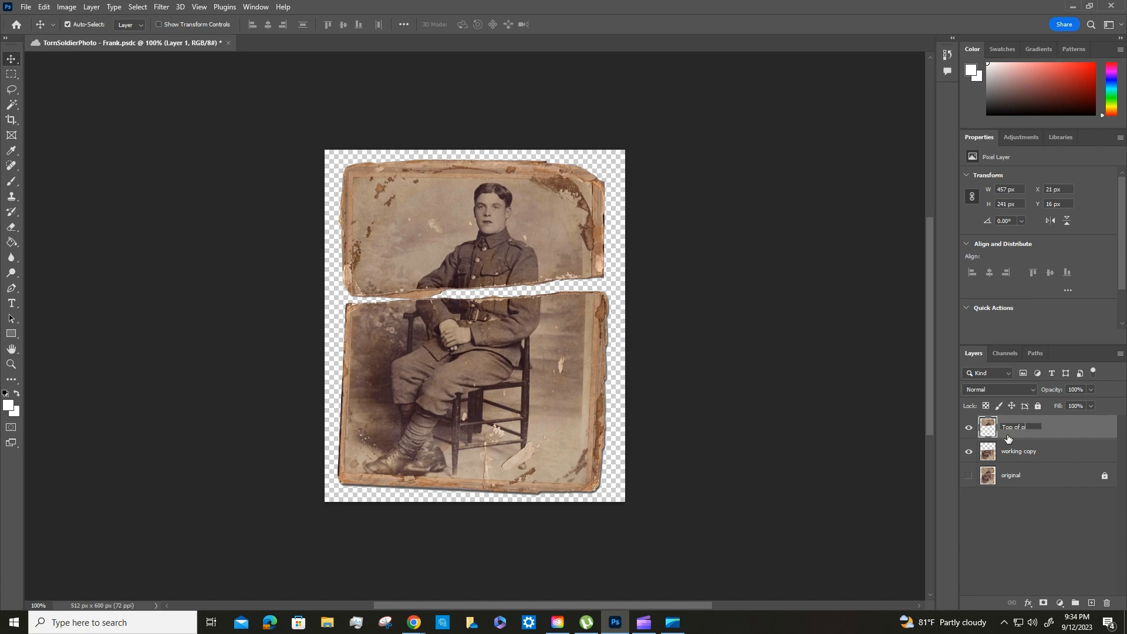
pyautogui.click(1017, 427)
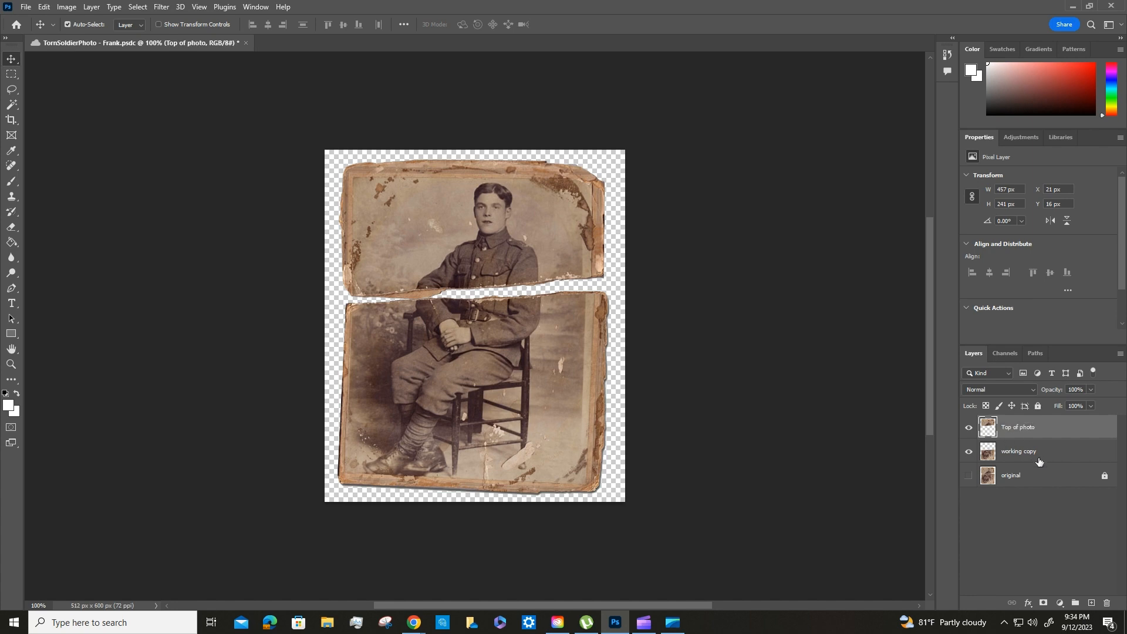
pyautogui.doubleClick(1018, 451)
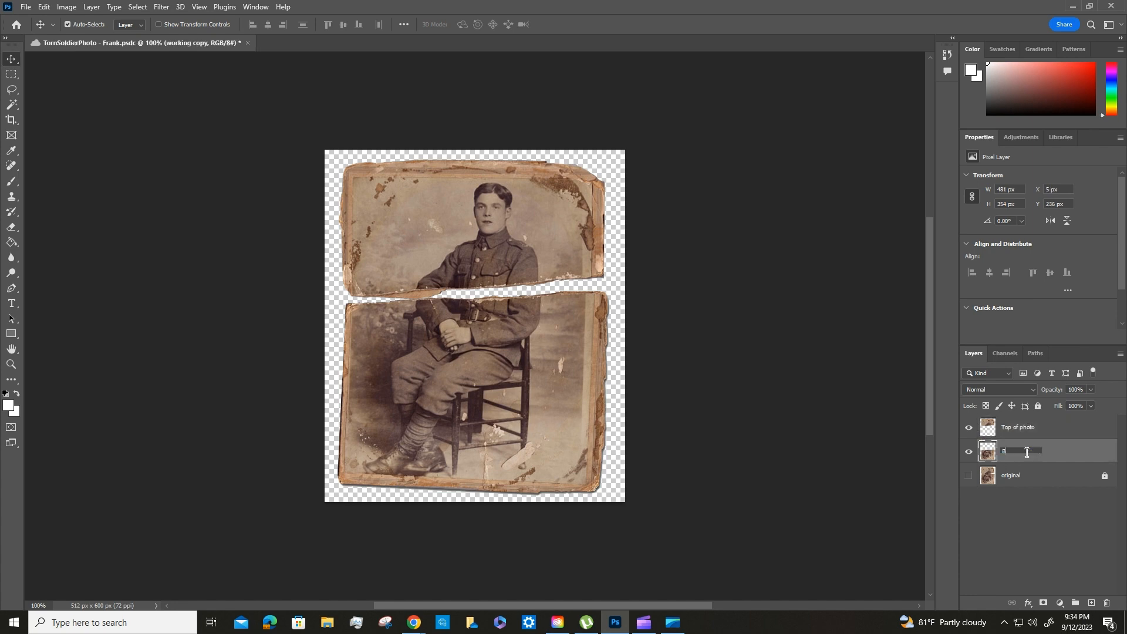
pyautogui.write('Bottom of photo')
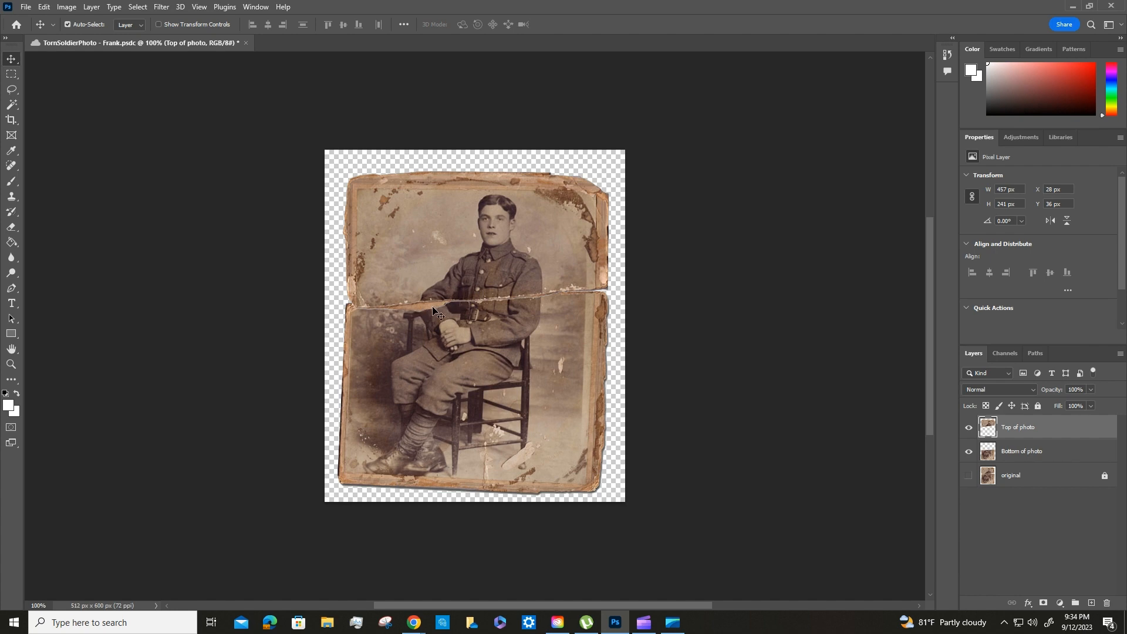
pyautogui.moveTo(431, 309)
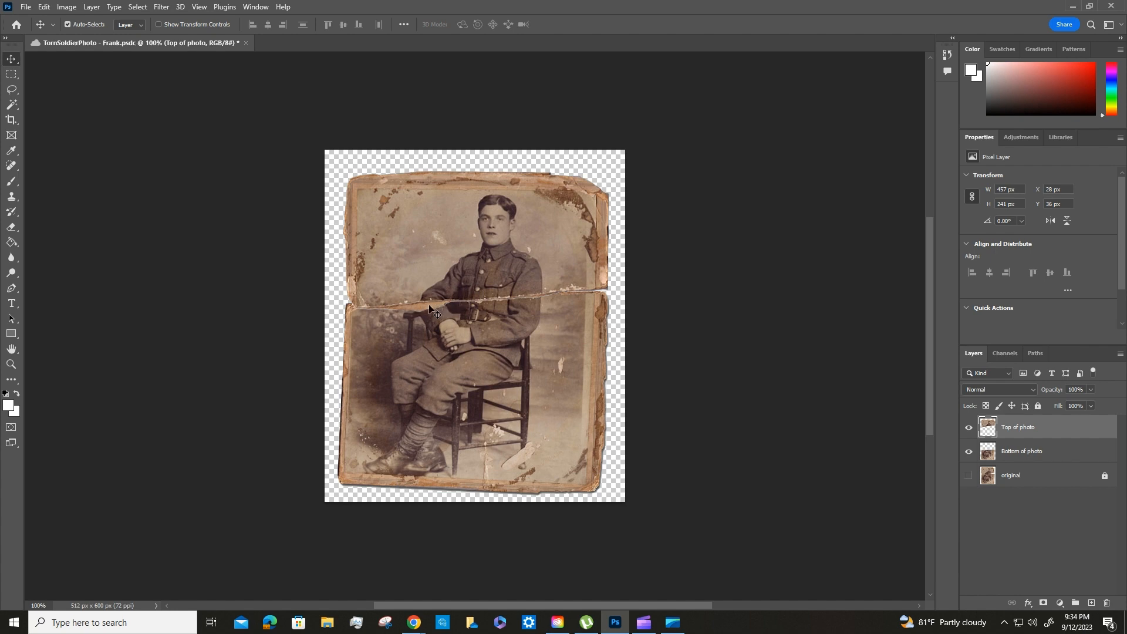
pyautogui.moveTo(426, 310)
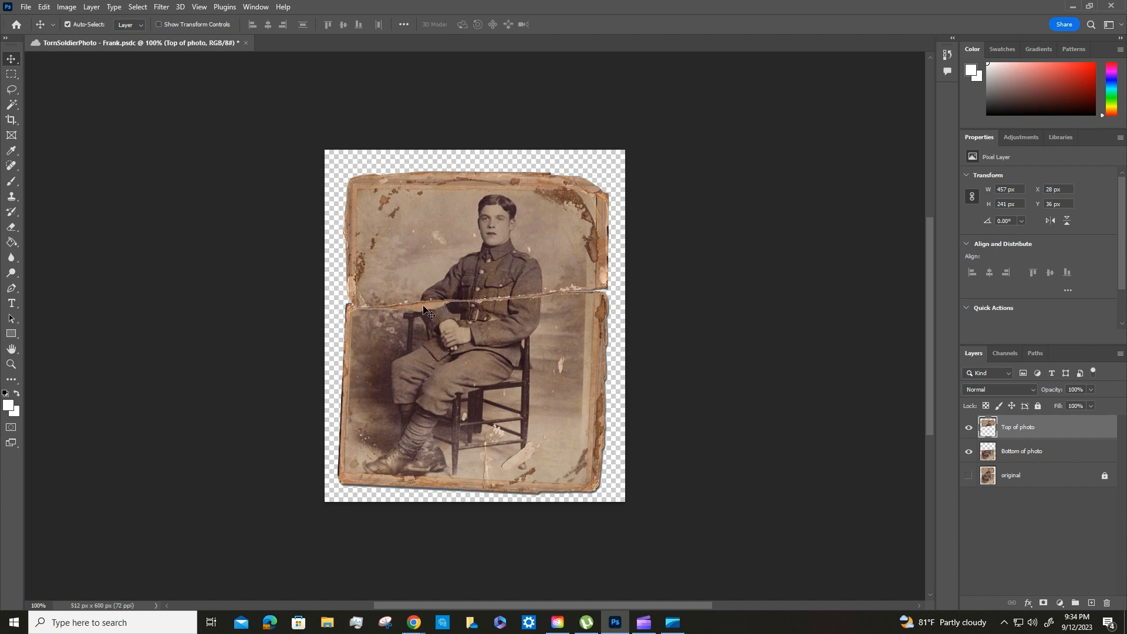
pyautogui.moveTo(447, 315)
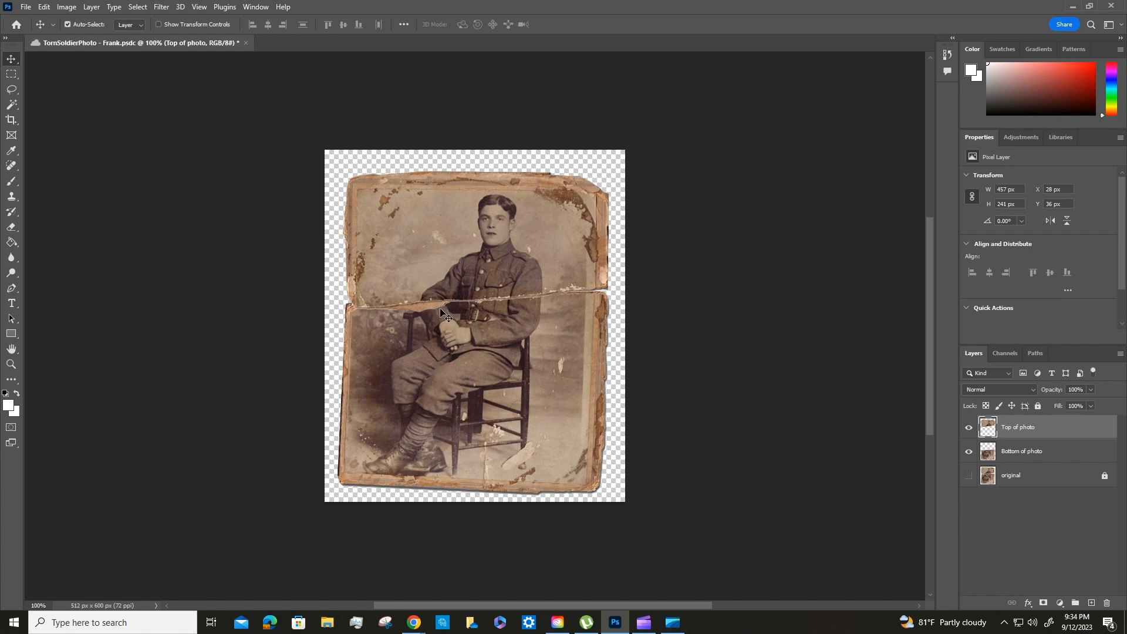
pyautogui.moveTo(451, 283)
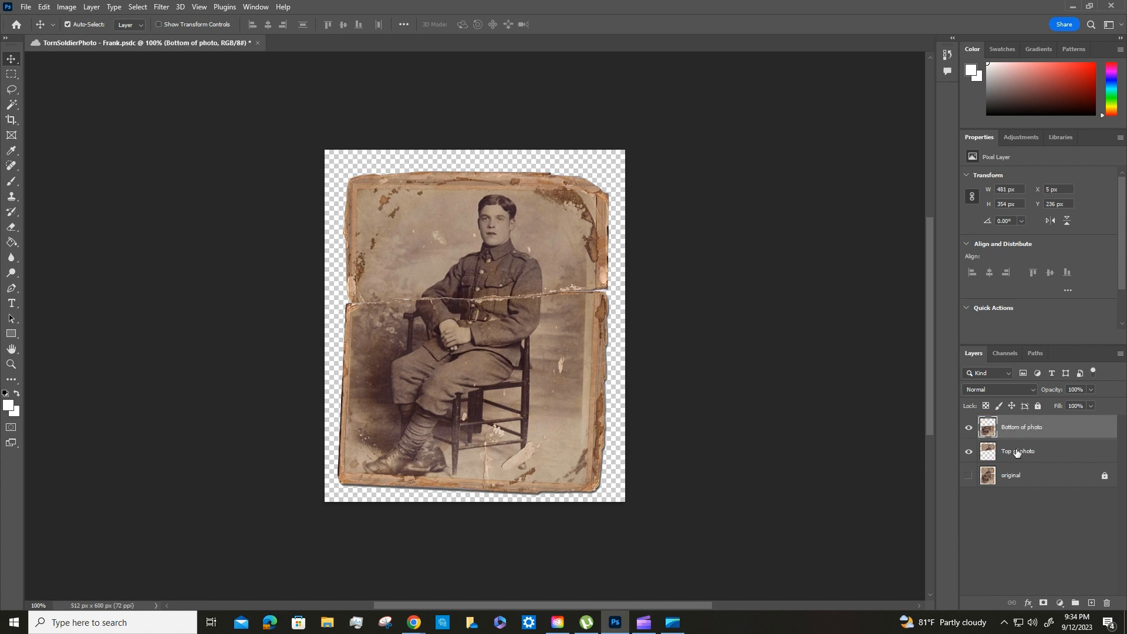
# - Activate the Top of photo layer, nudge it left into alignment, then minimize Photoshop to Schoology
pyautogui.click(1018, 451)
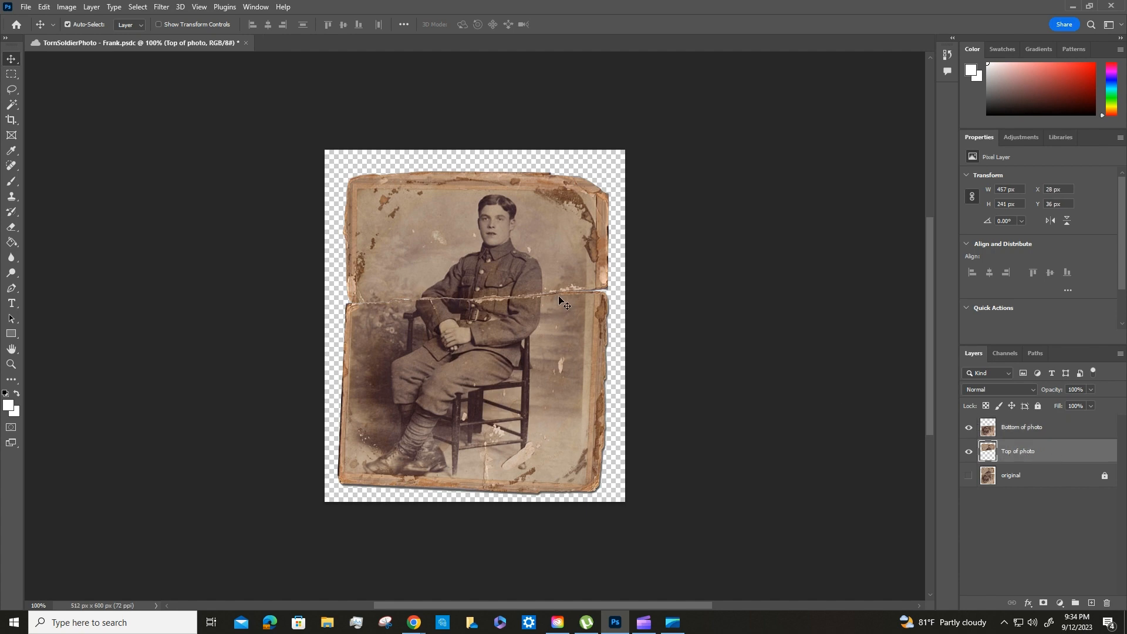
pyautogui.moveTo(609, 271)
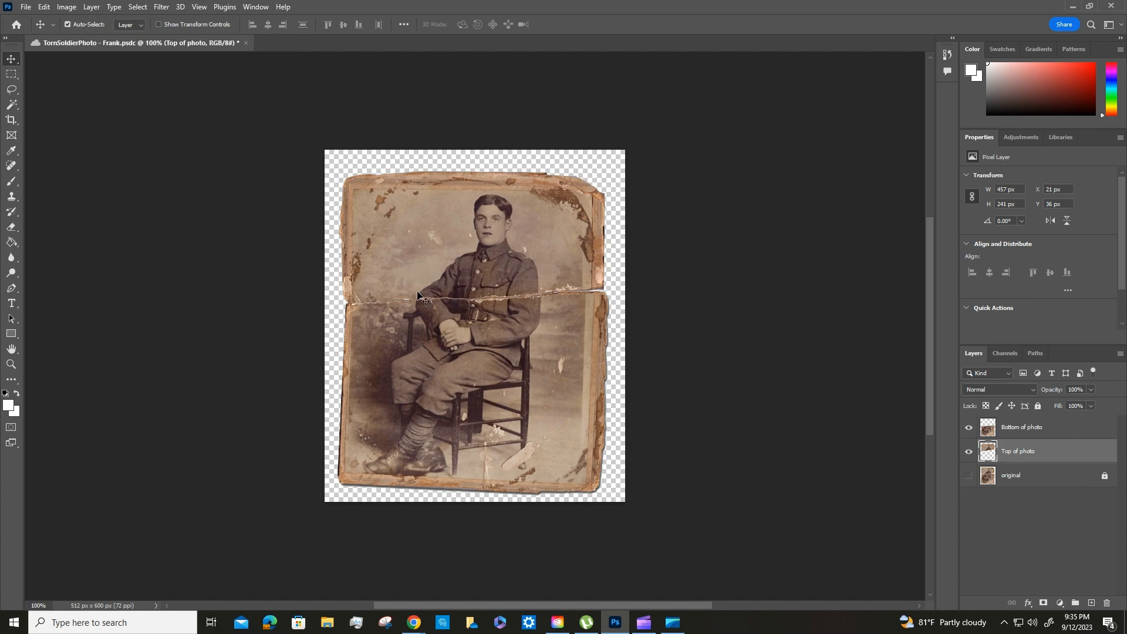
pyautogui.moveTo(519, 308)
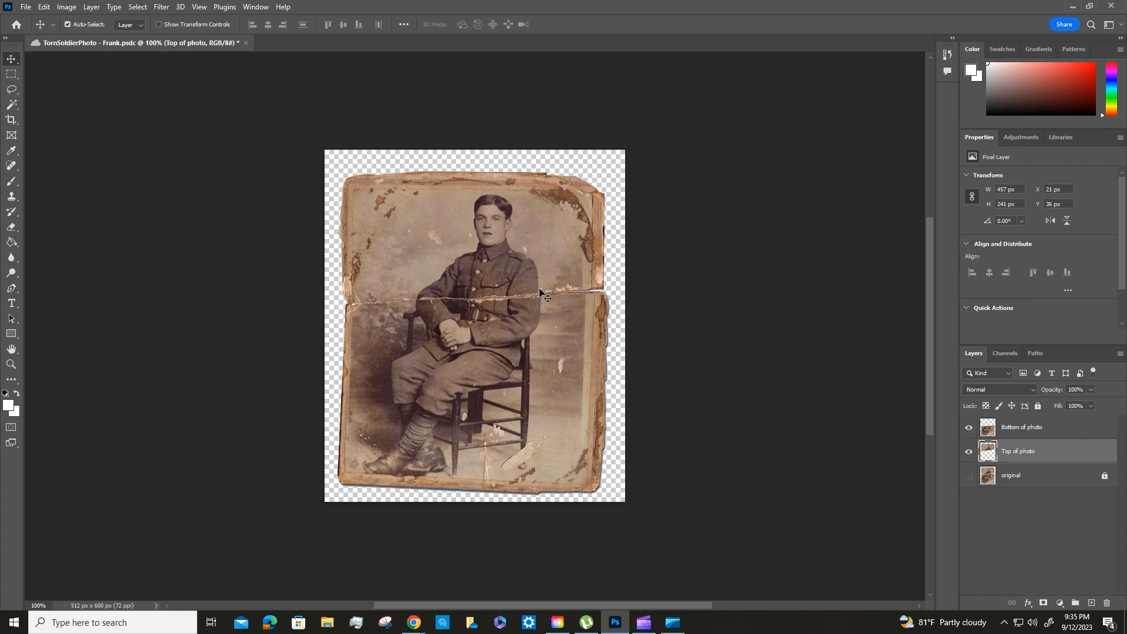
pyautogui.moveTo(529, 302)
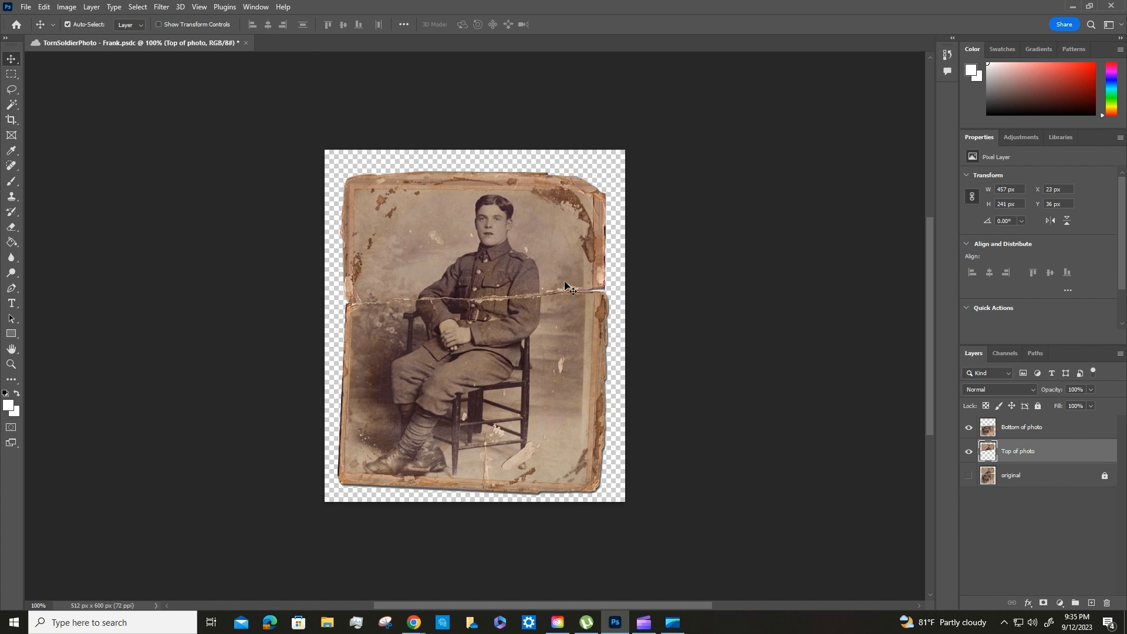
pyautogui.moveTo(604, 295)
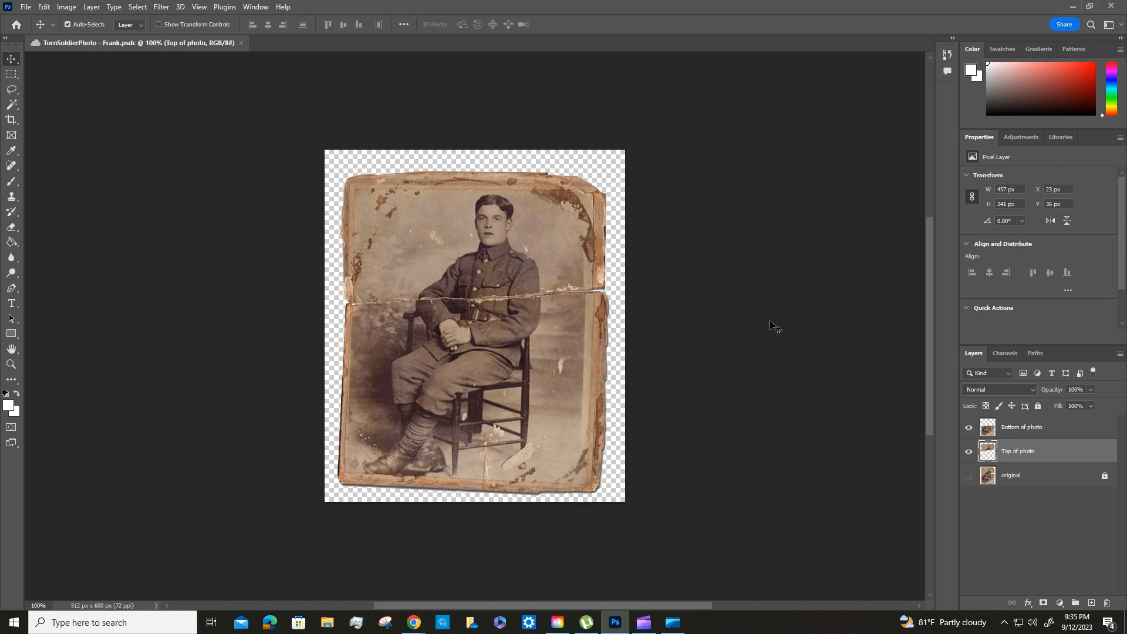
pyautogui.moveTo(752, 257)
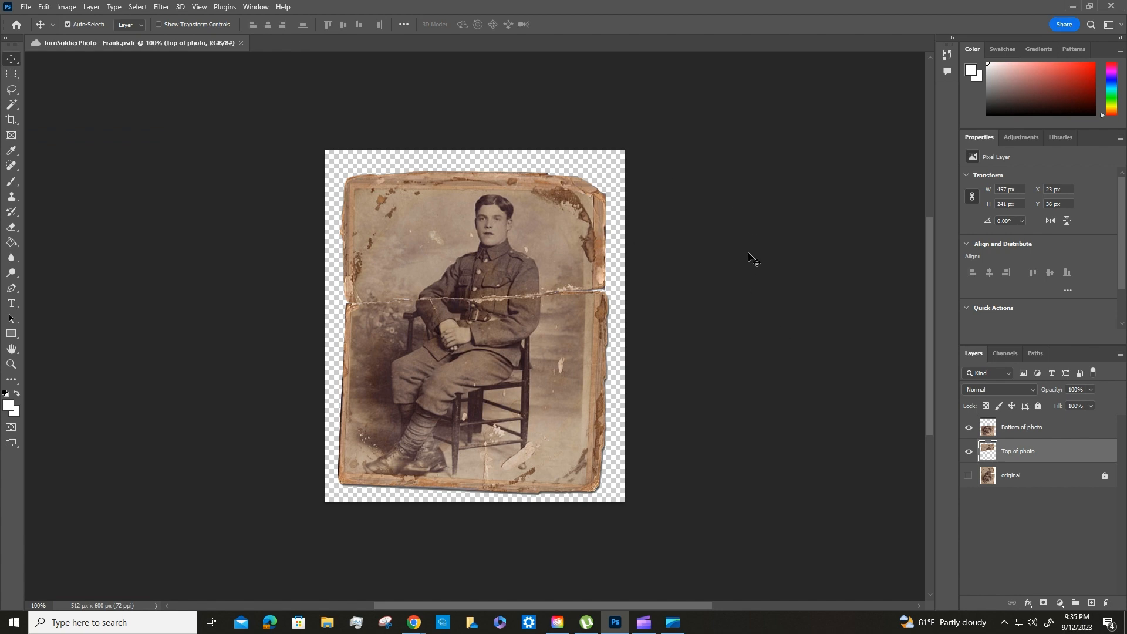
pyautogui.moveTo(487, 210)
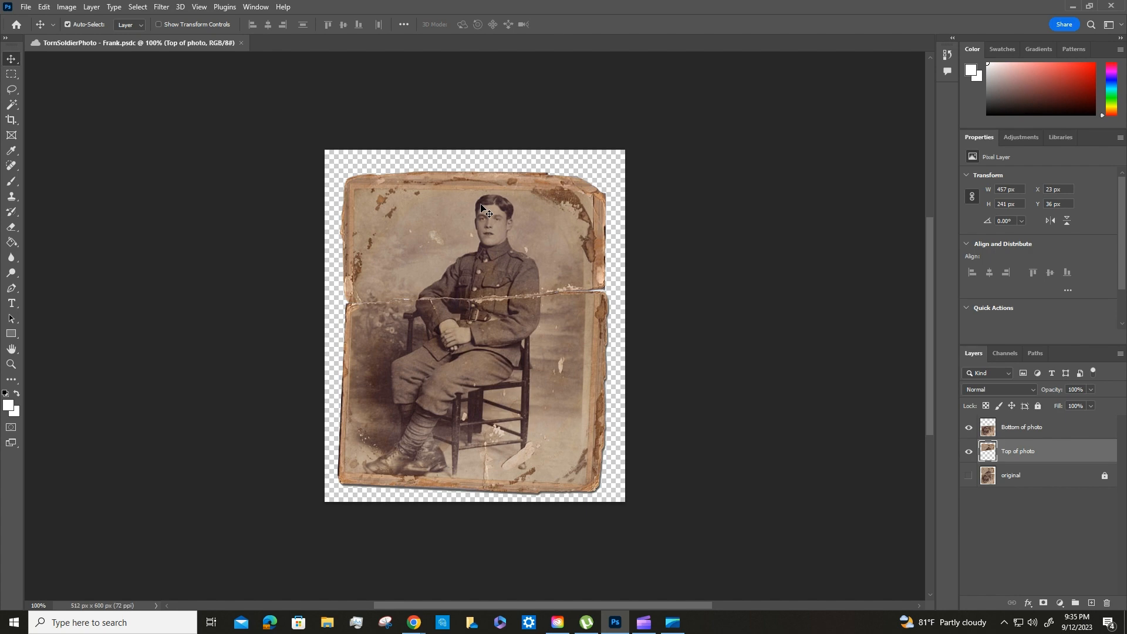
pyautogui.moveTo(524, 244)
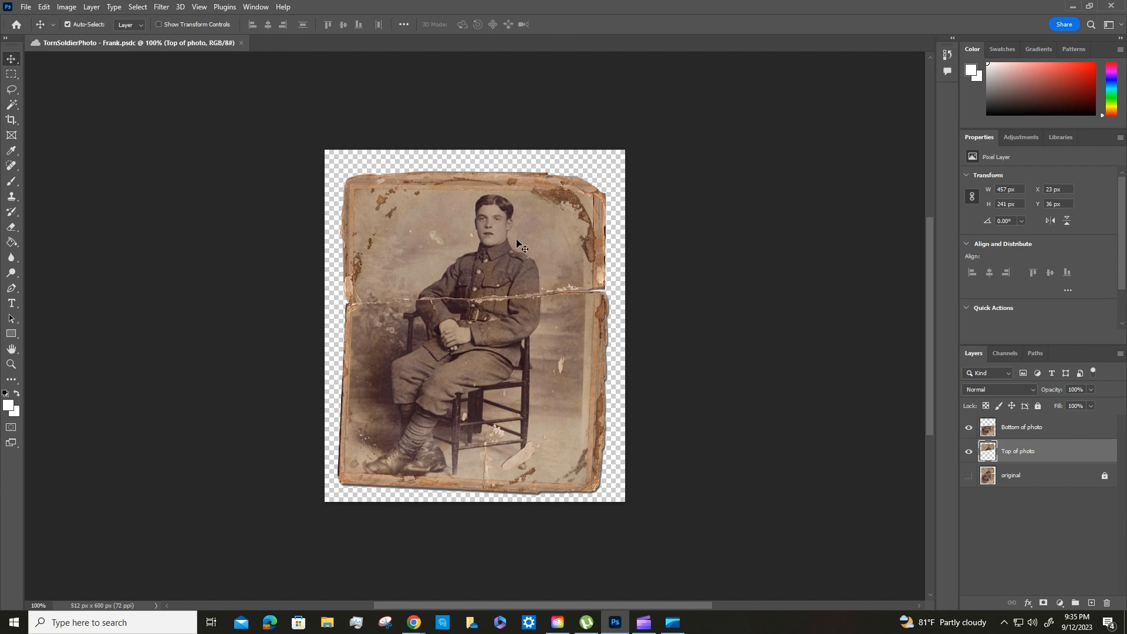
pyautogui.moveTo(459, 430)
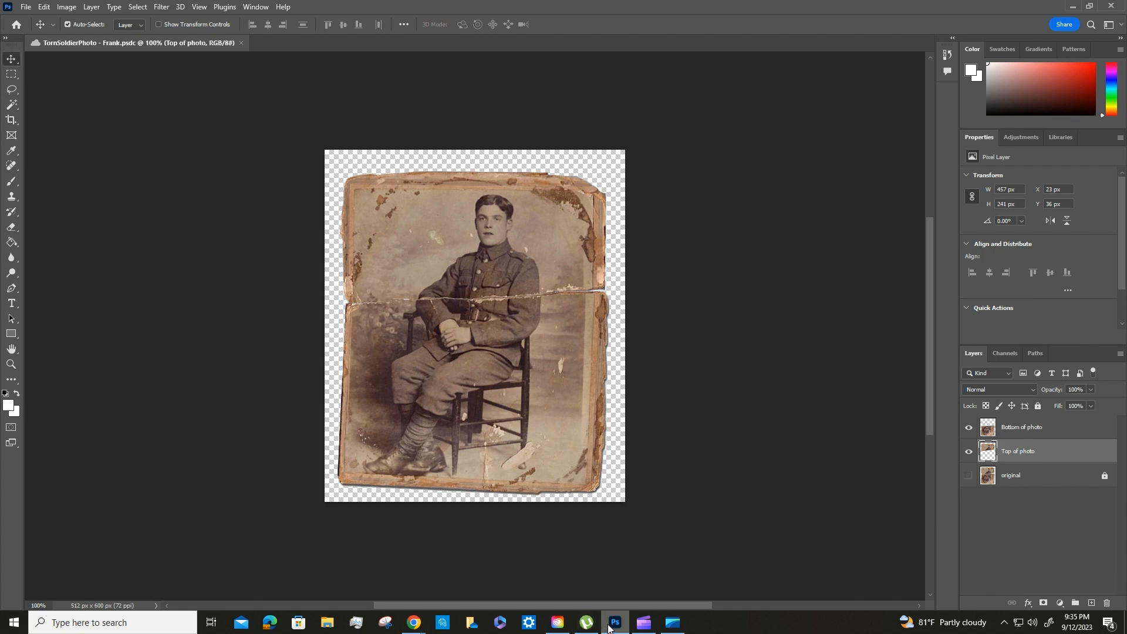
pyautogui.click(413, 623)
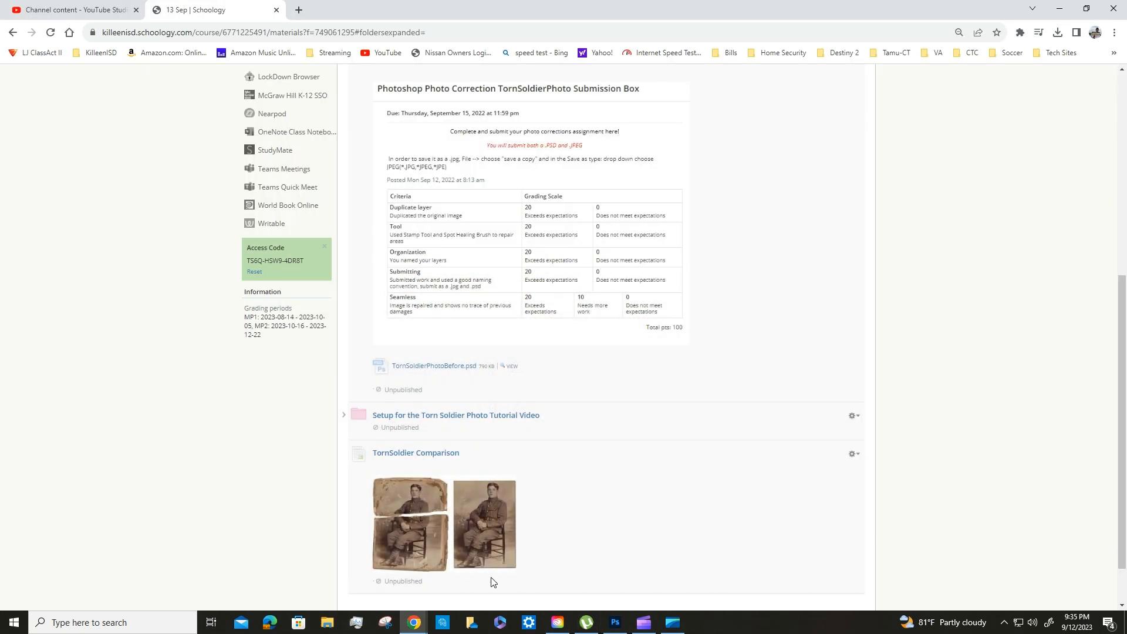
pyautogui.moveTo(551, 514)
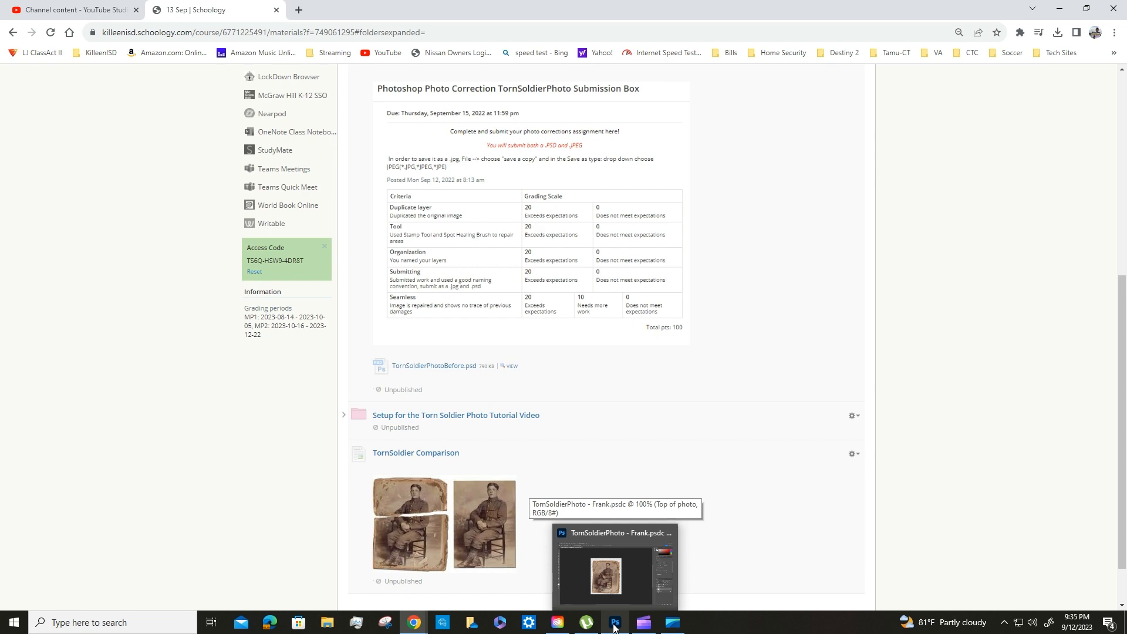
# - Restore the Photoshop torn-photo document in front of the Schoology comparison page
pyautogui.click(613, 622)
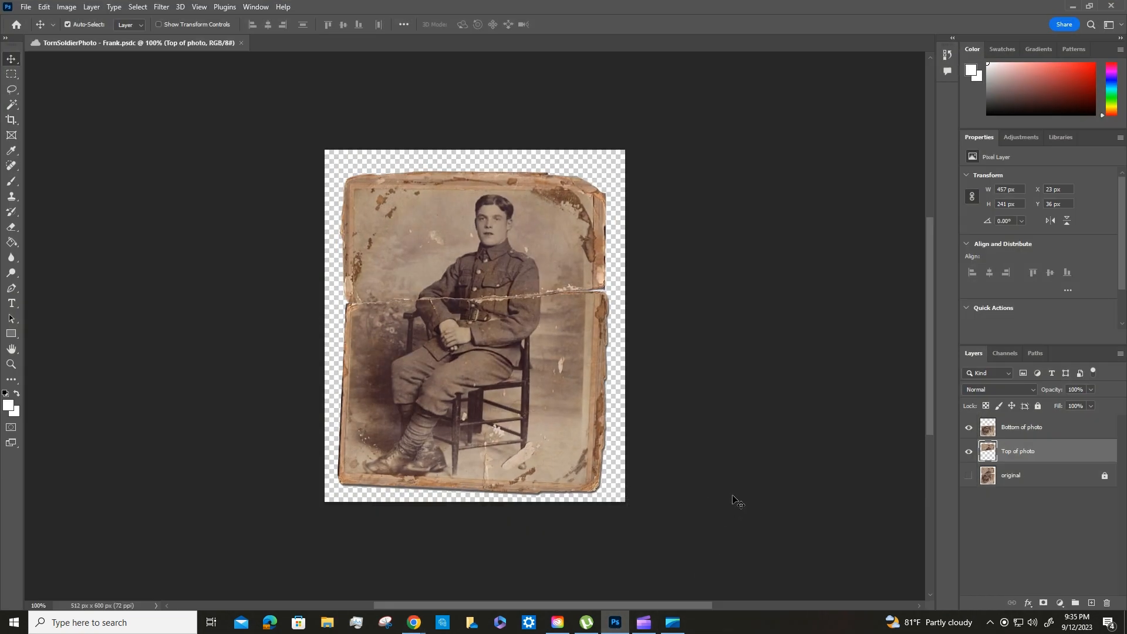